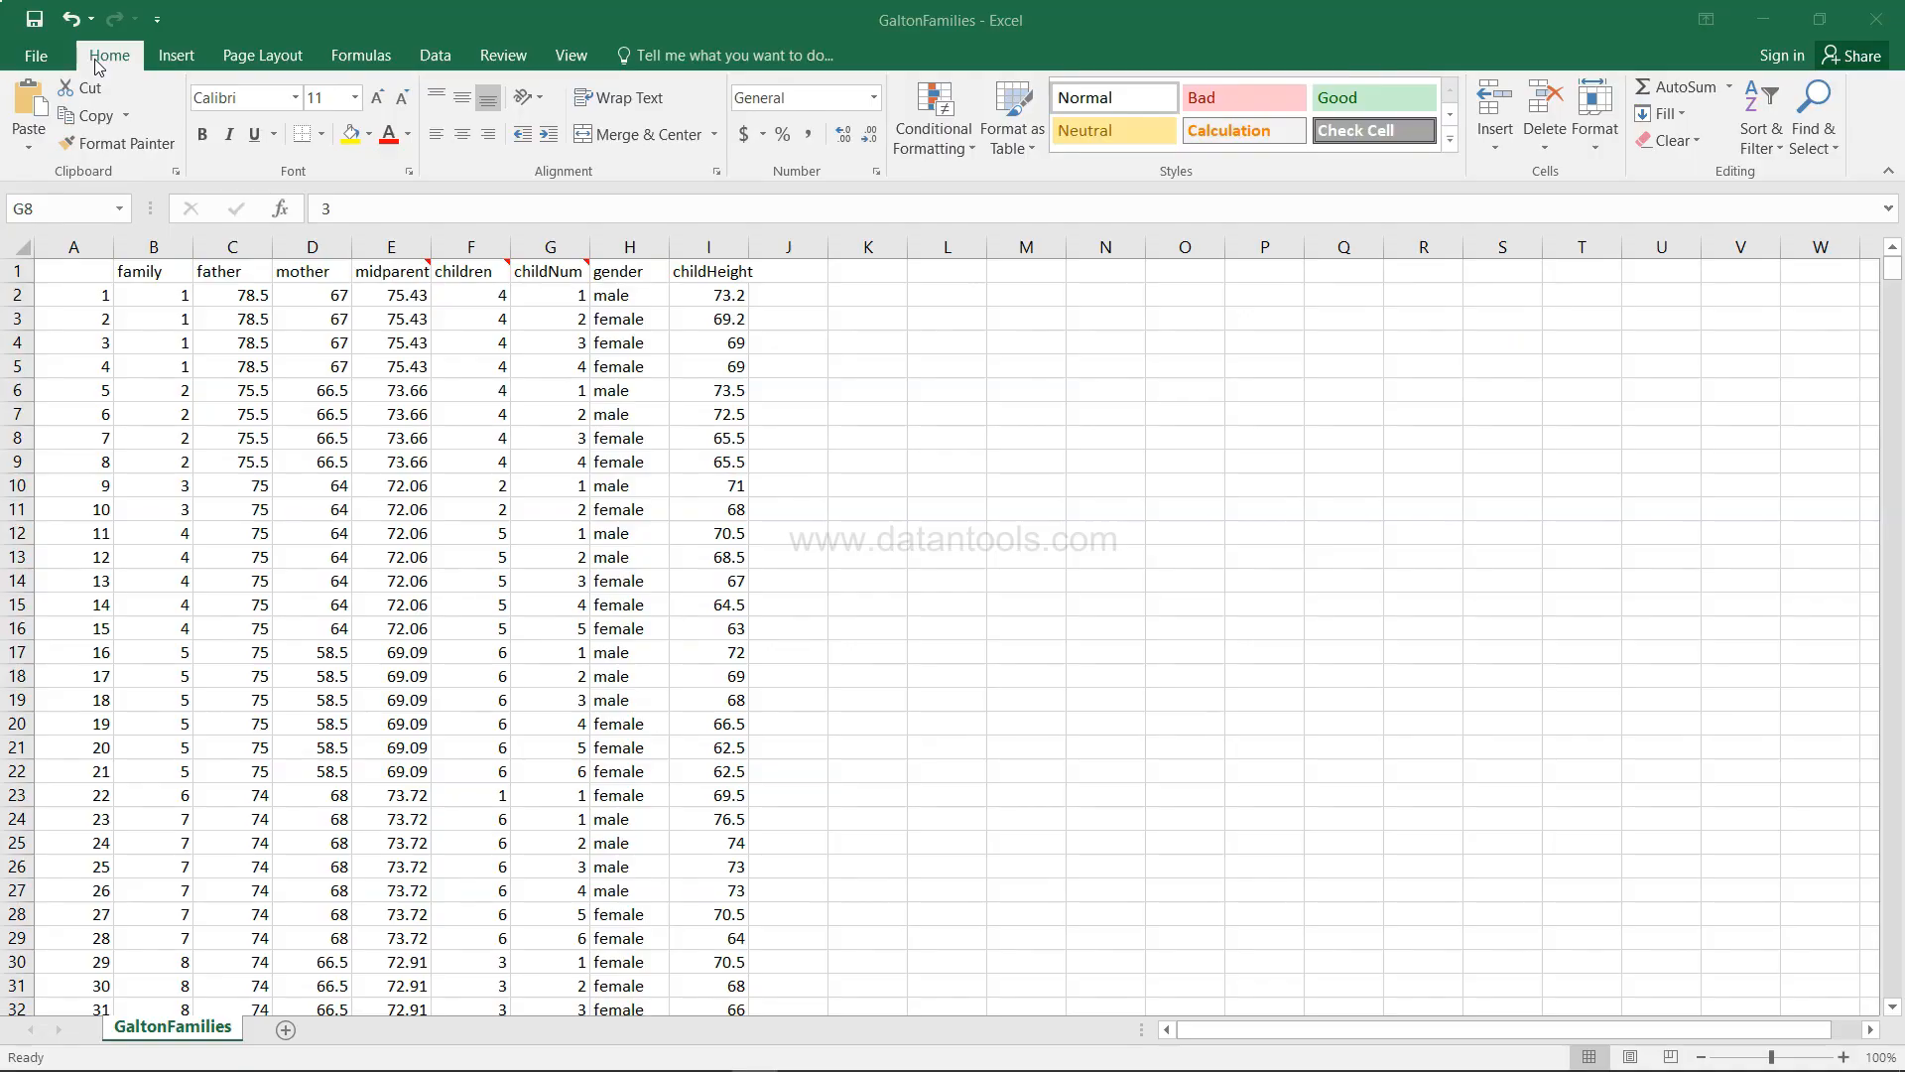
pyautogui.click(548, 437)
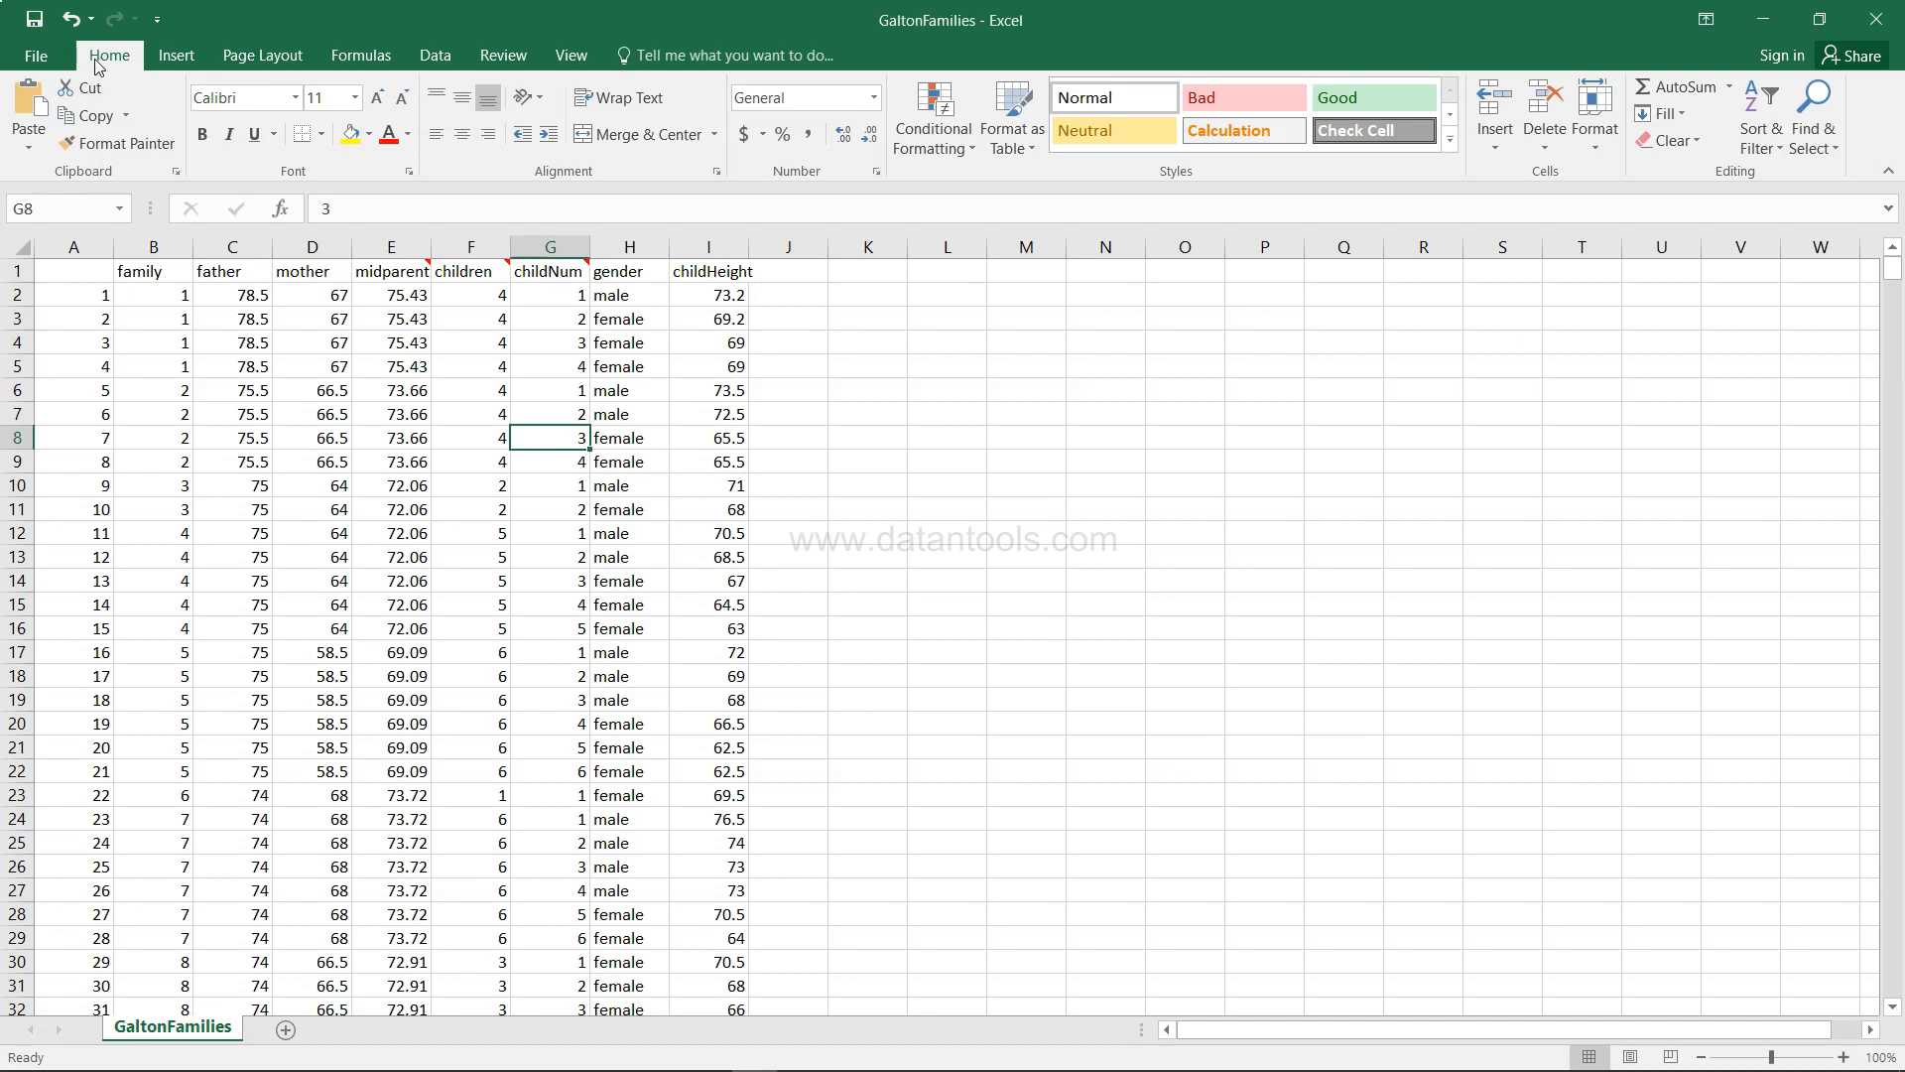
pyautogui.moveTo(424, 324)
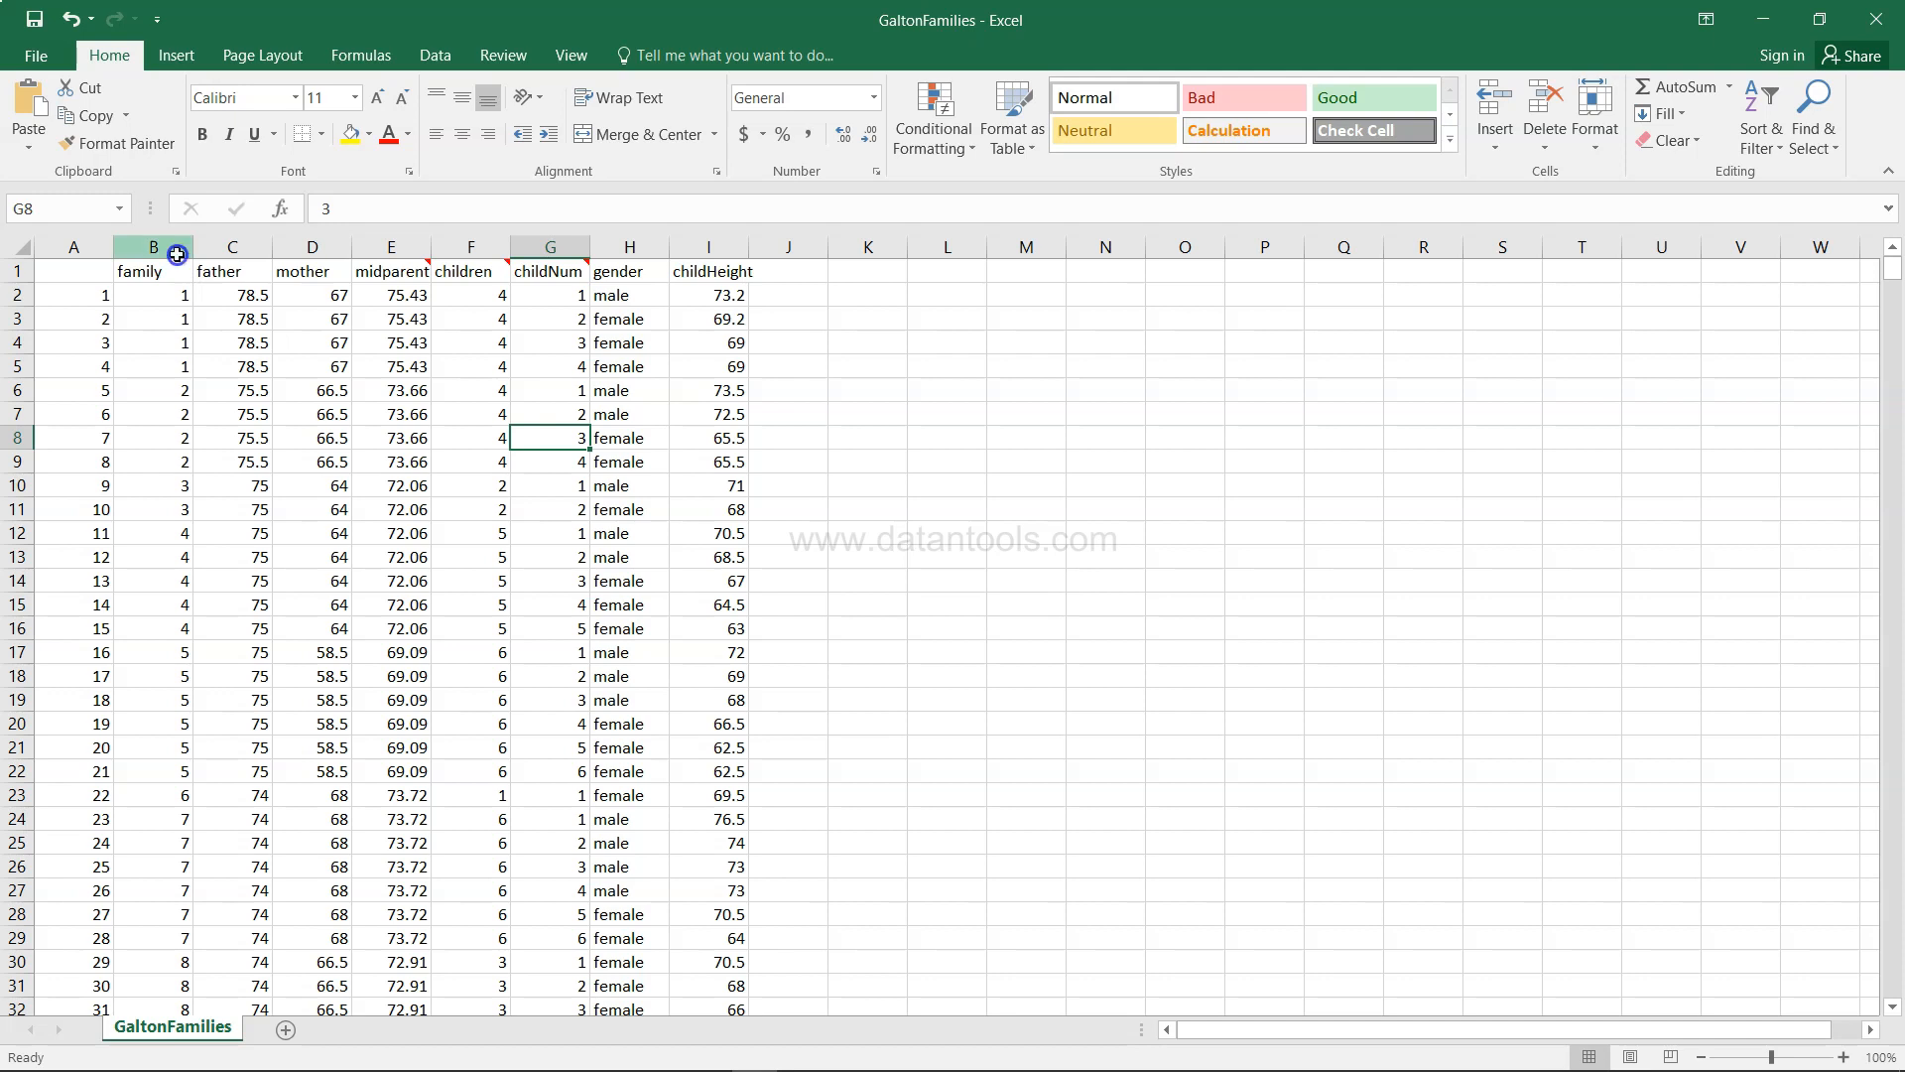
pyautogui.click(72, 246)
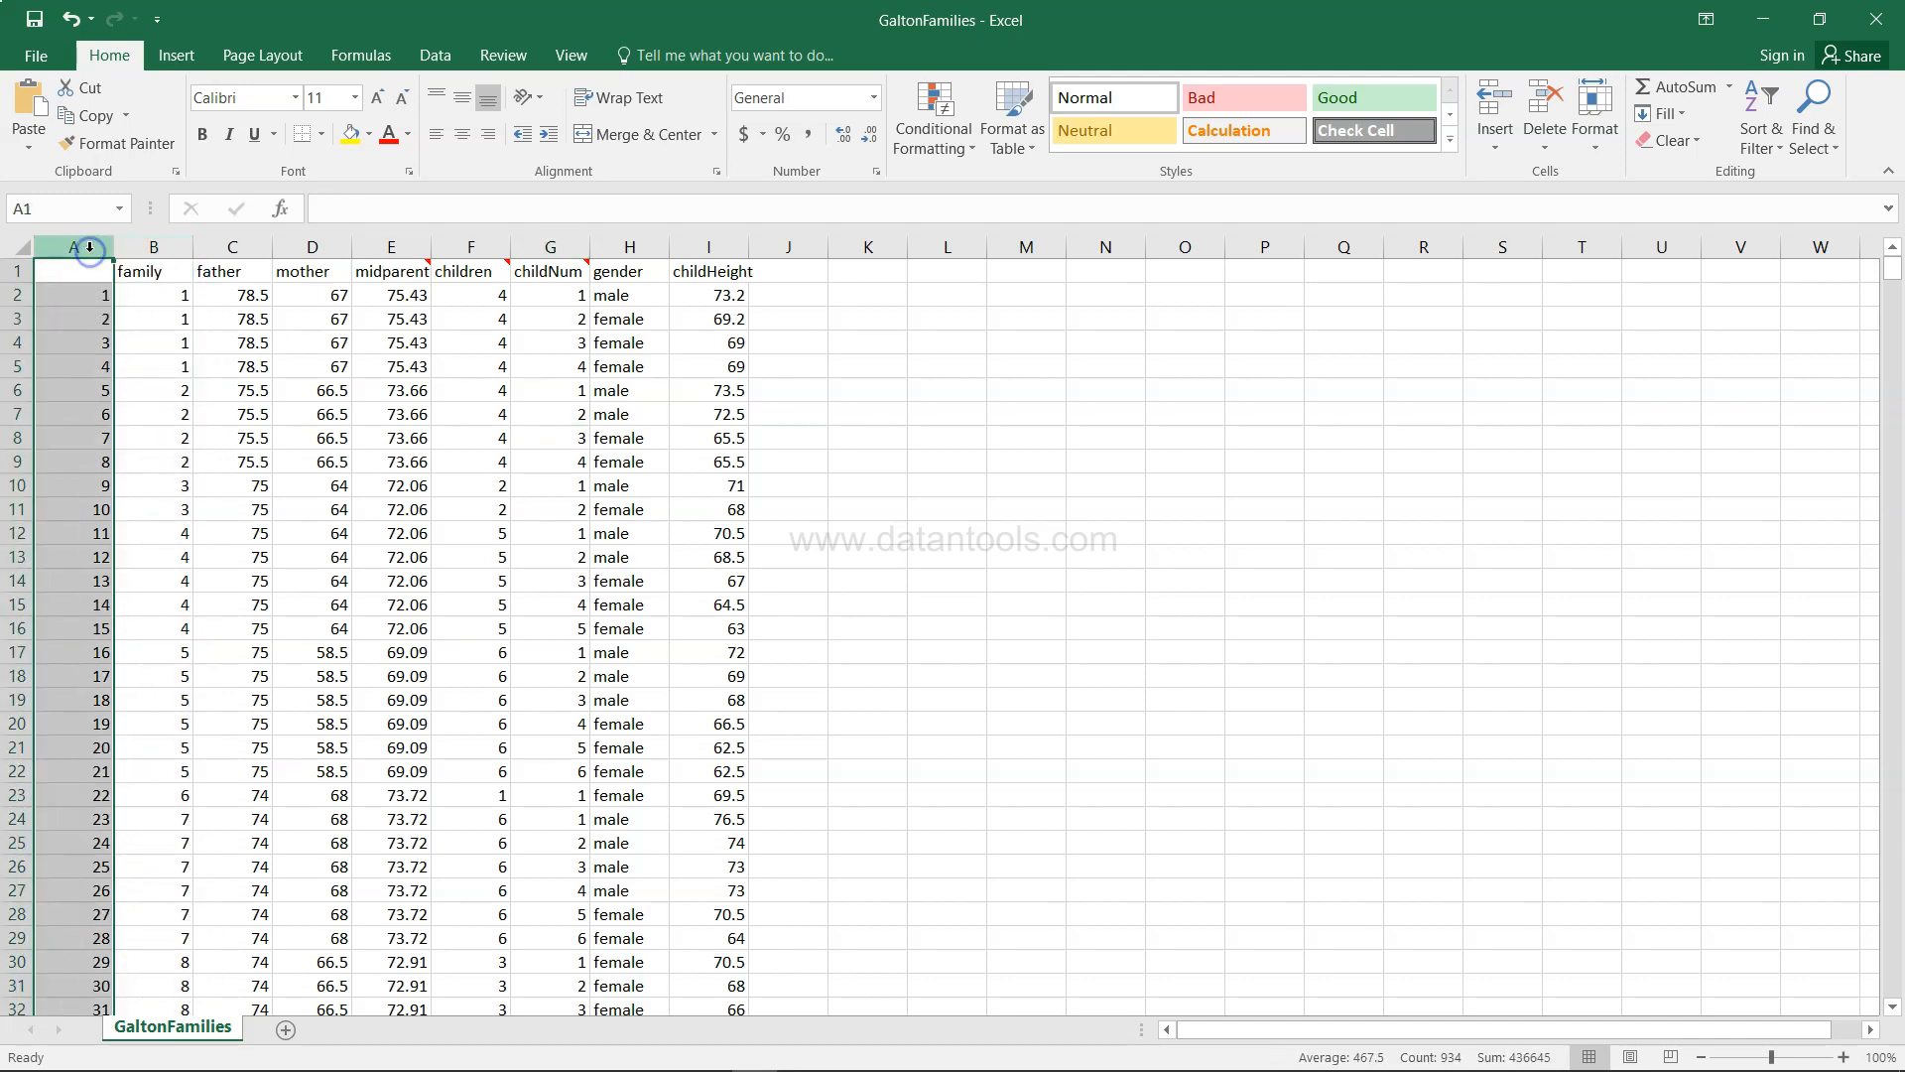
pyautogui.click(153, 248)
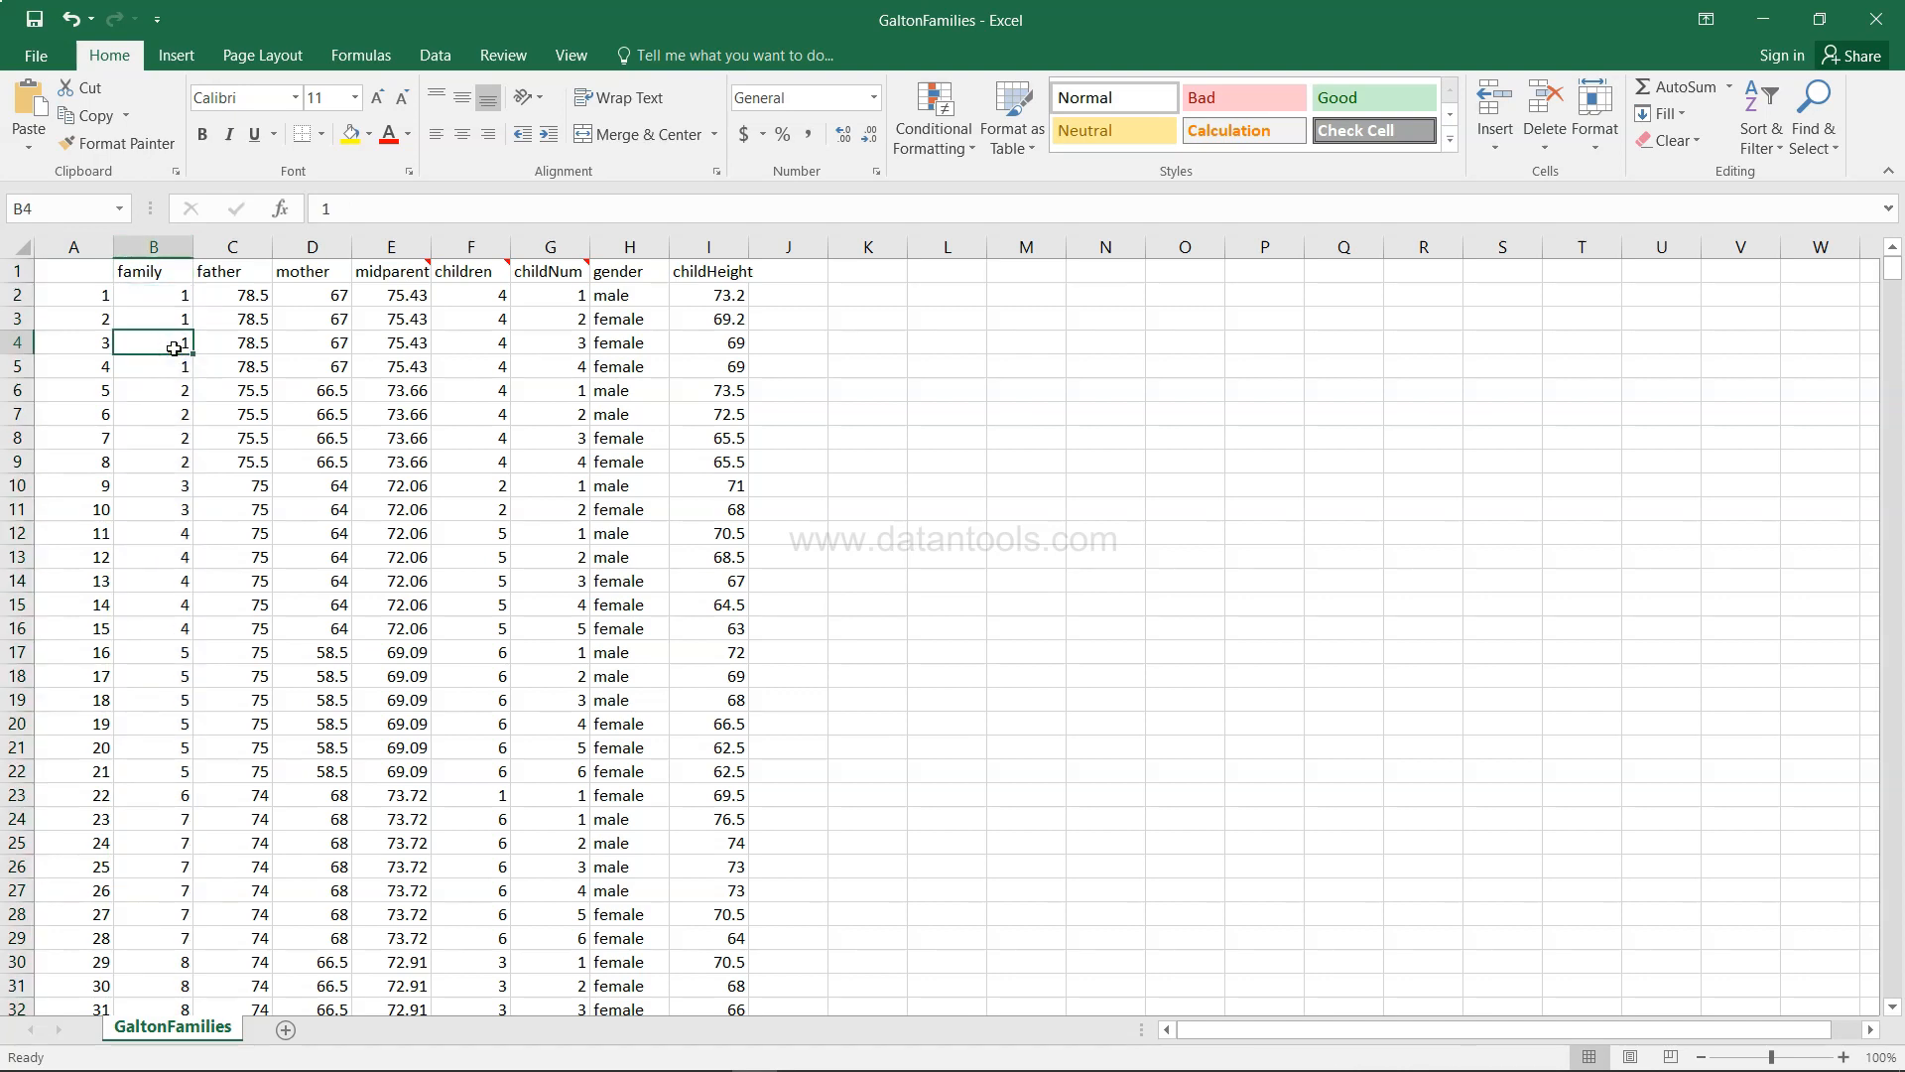
pyautogui.moveTo(183, 383)
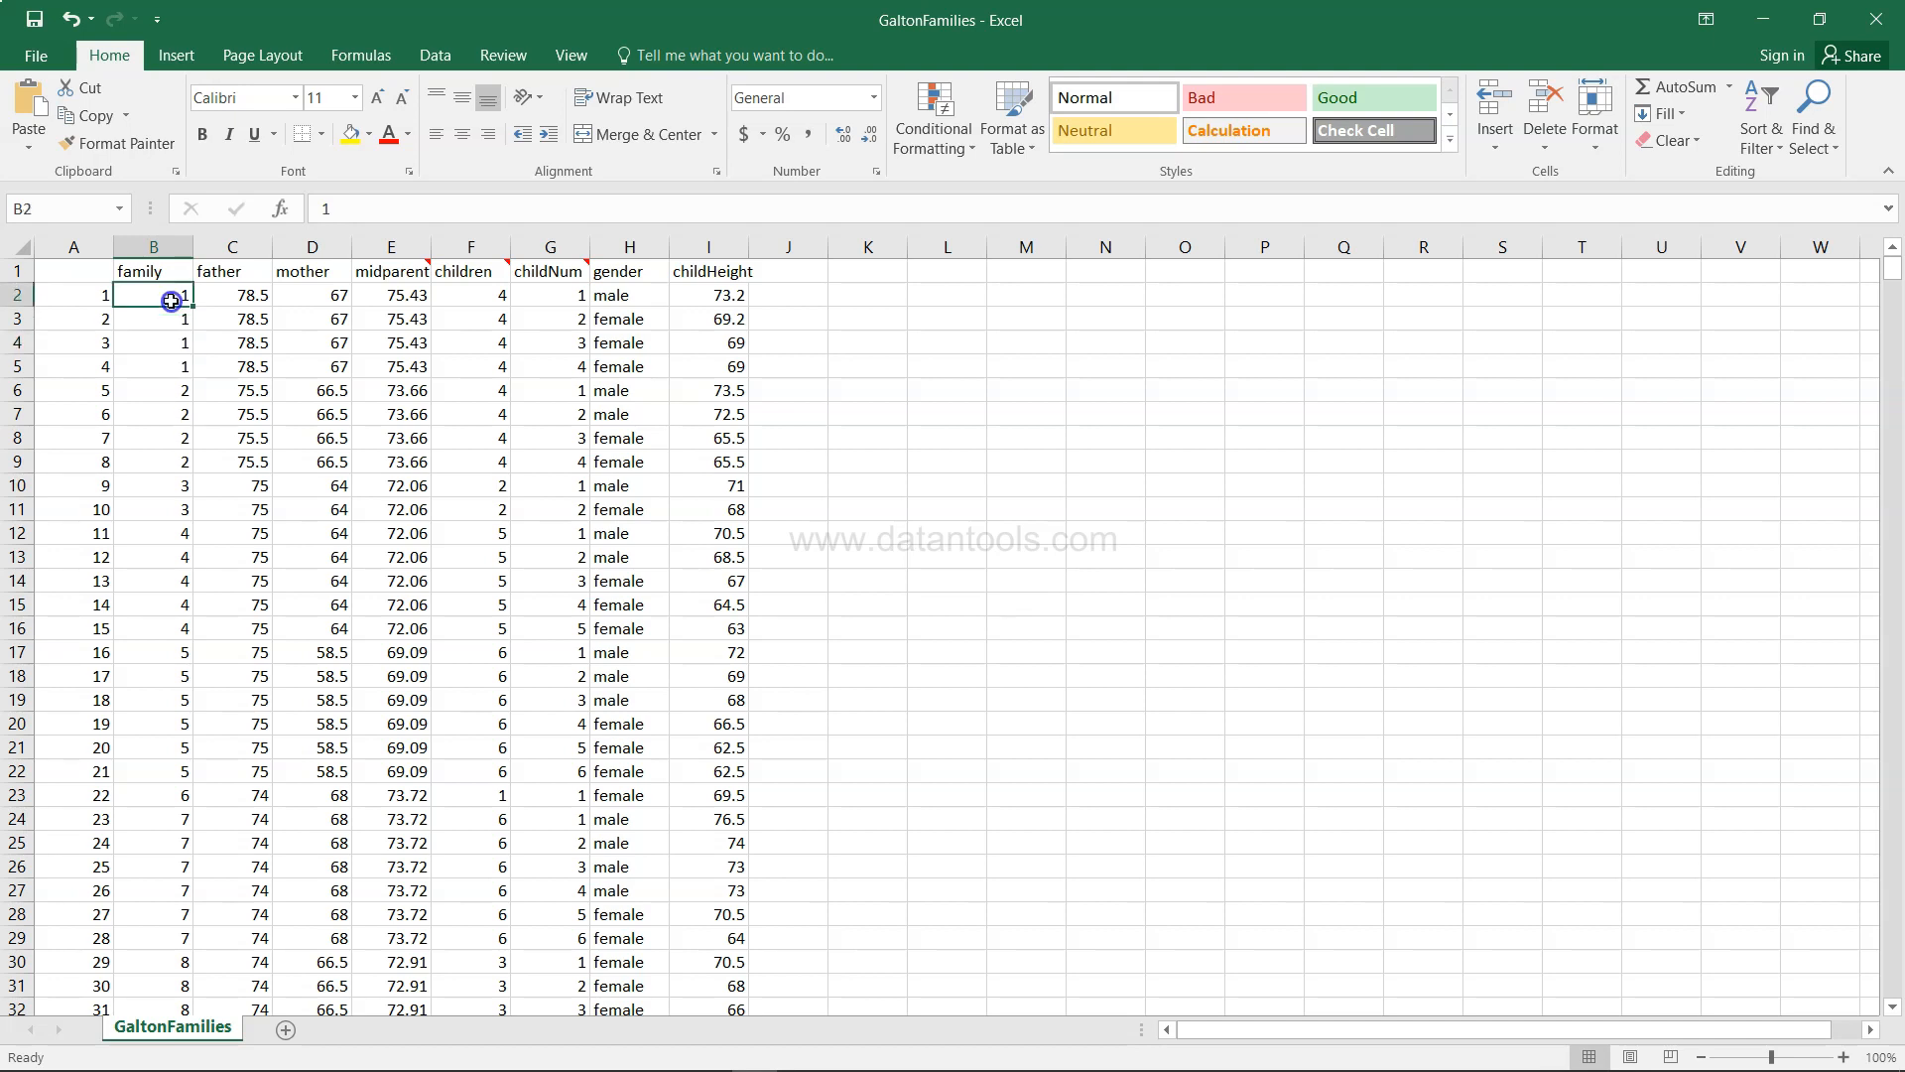
pyautogui.moveTo(172, 296); pyautogui.dragTo(172, 361)
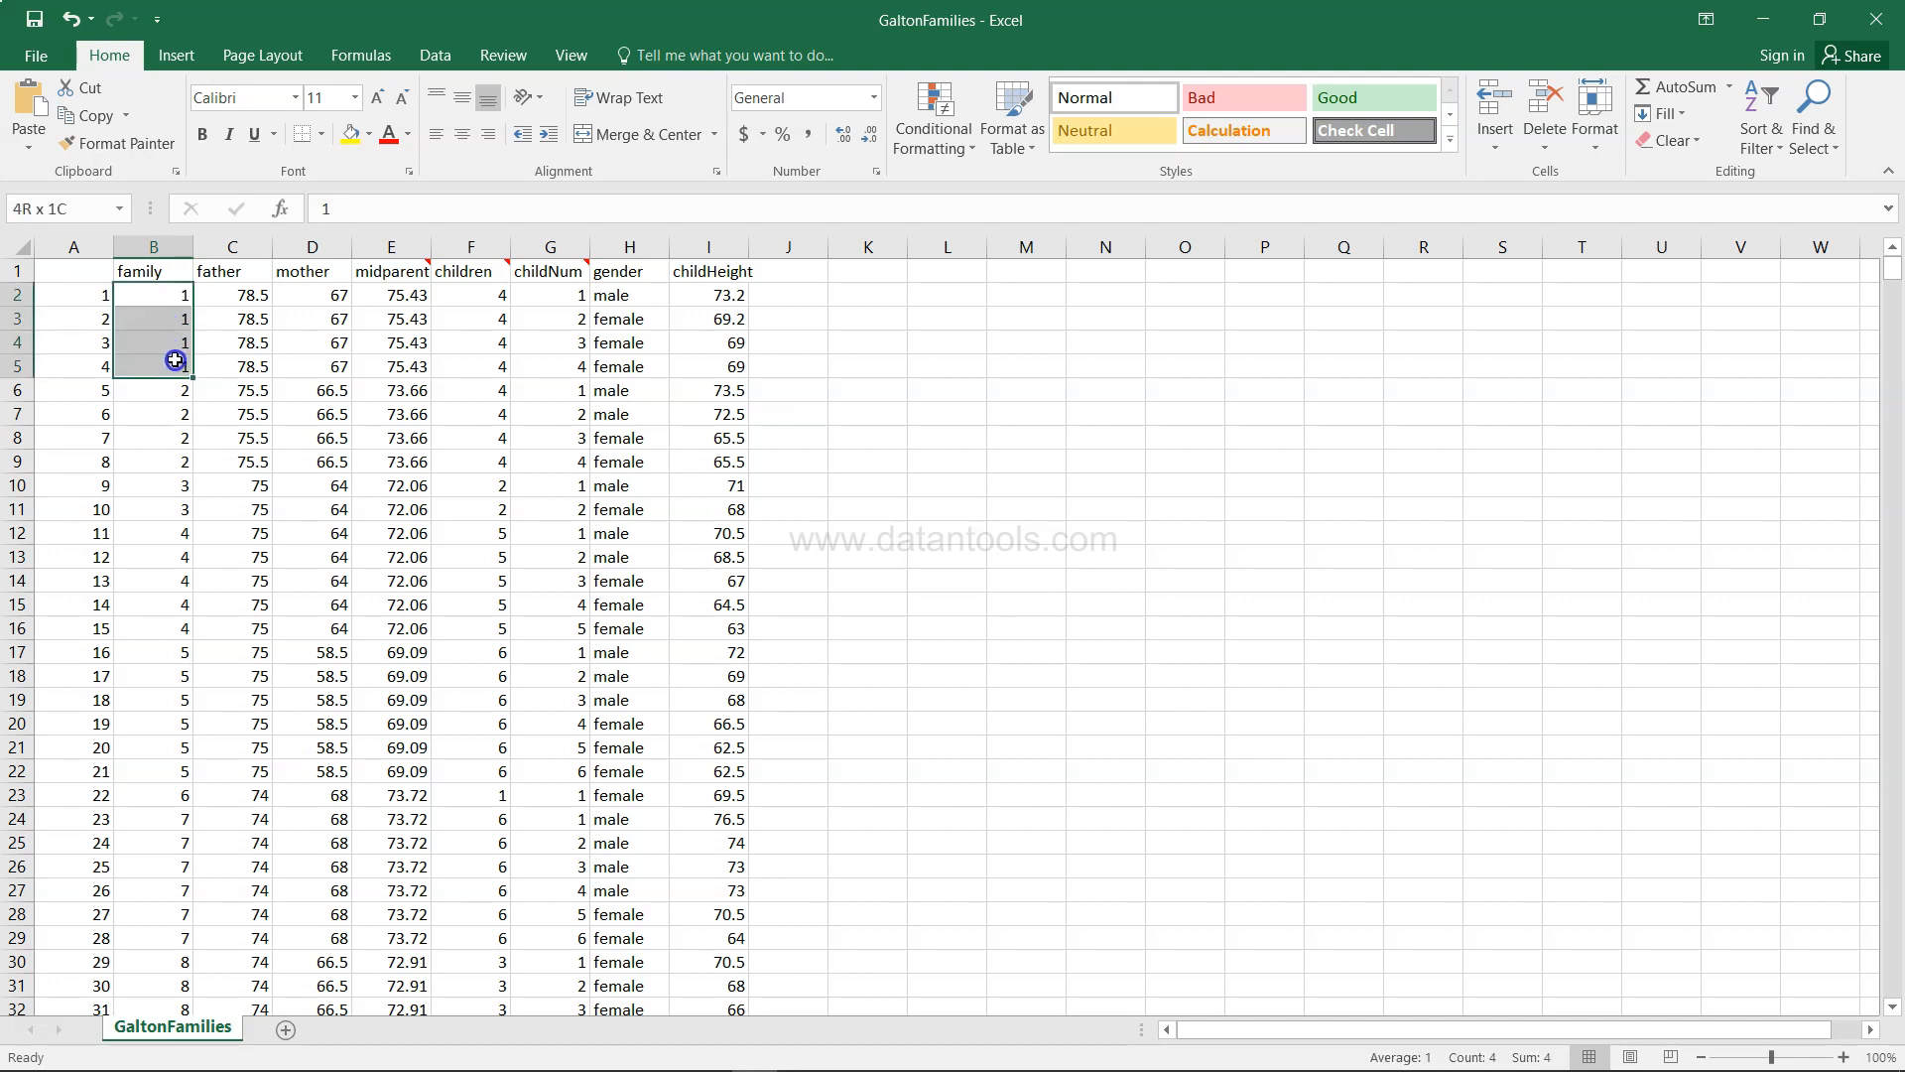
pyautogui.moveTo(175, 359); pyautogui.dragTo(726, 365)
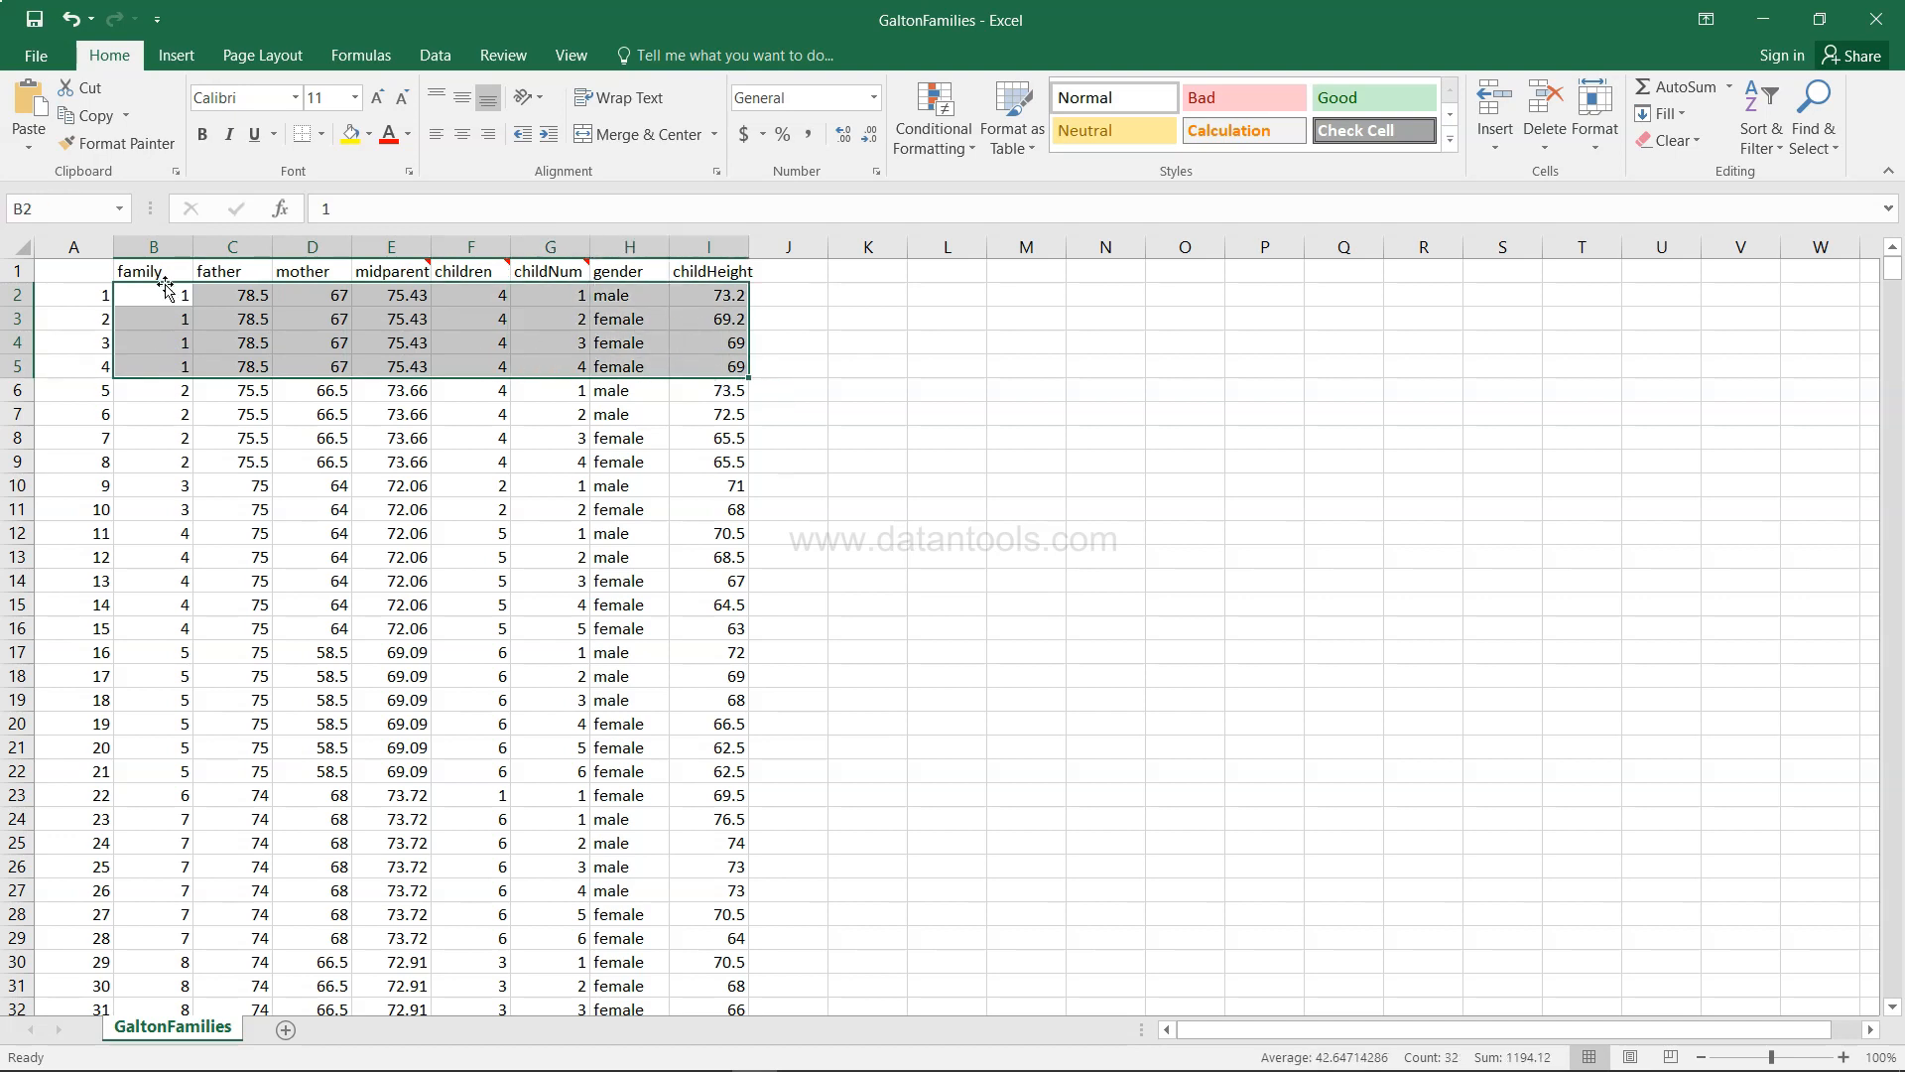
pyautogui.scroll(-3)
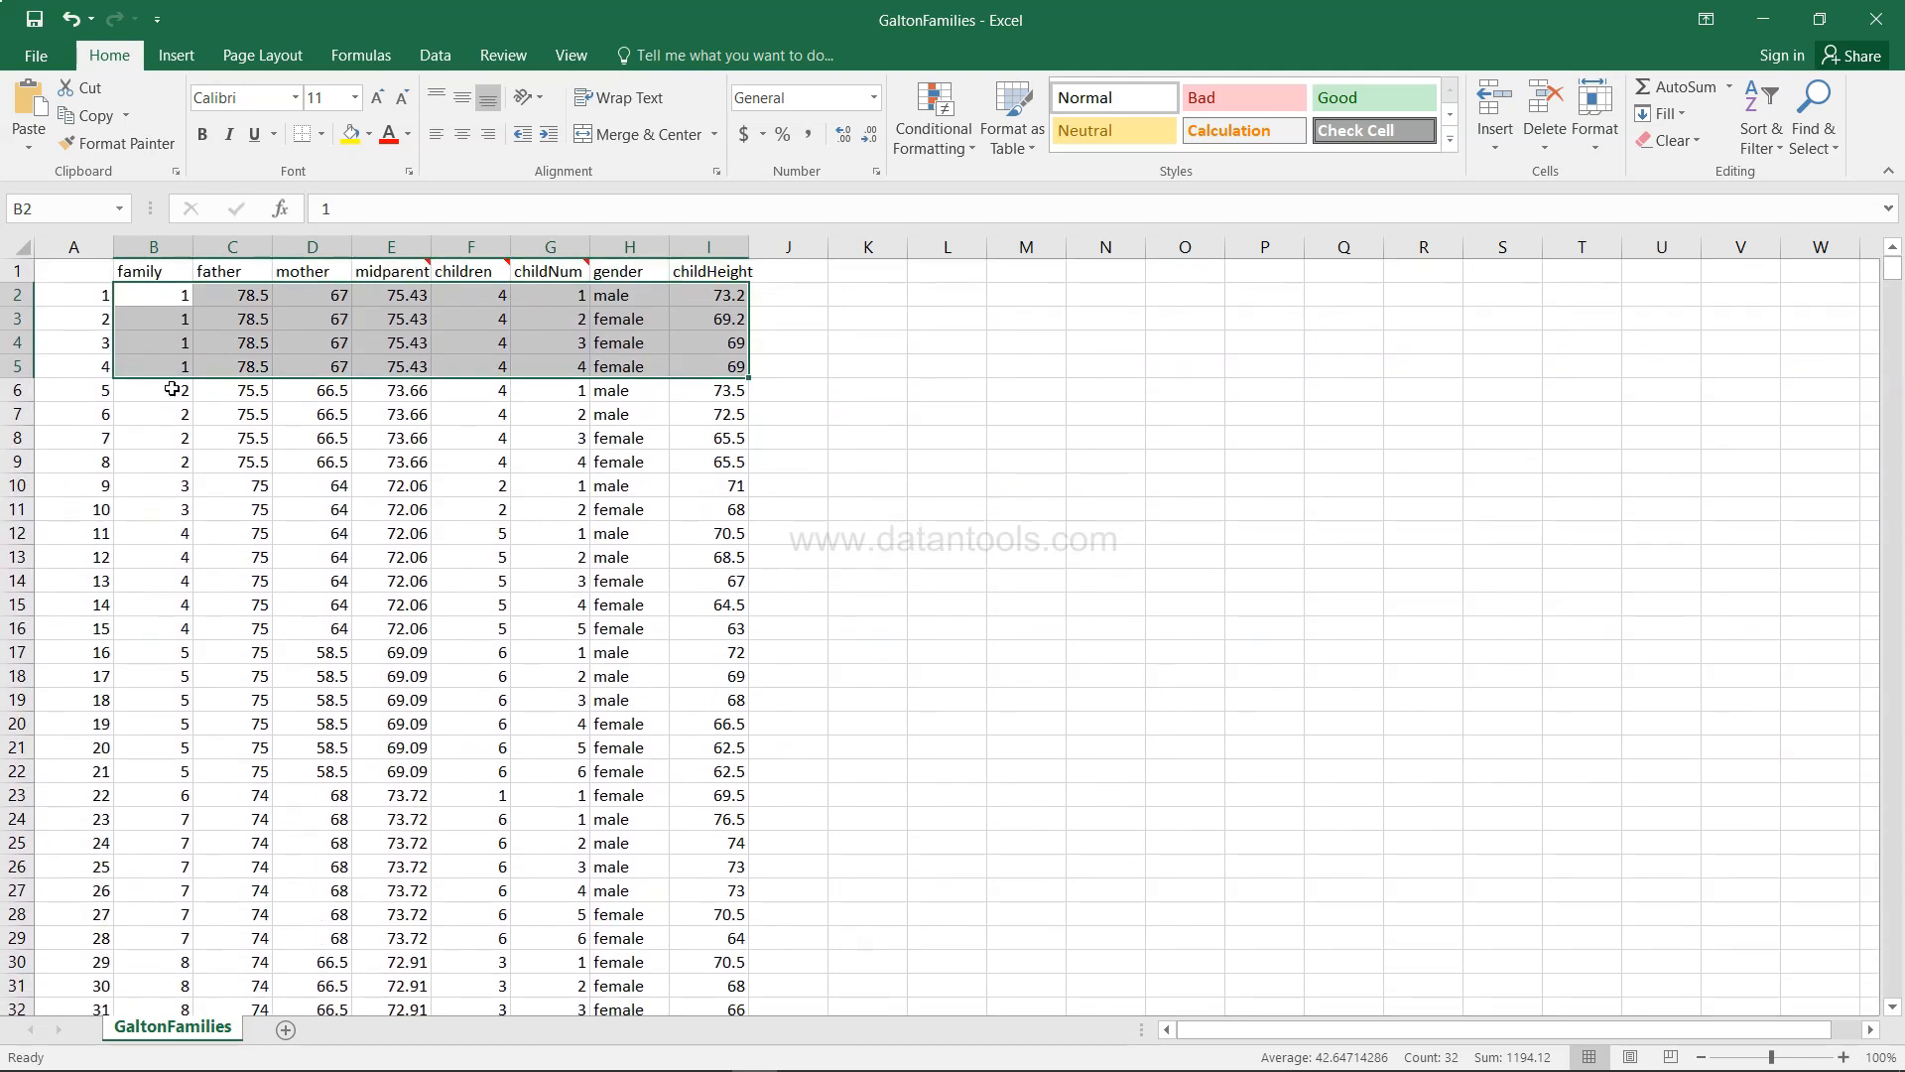
pyautogui.click(153, 246)
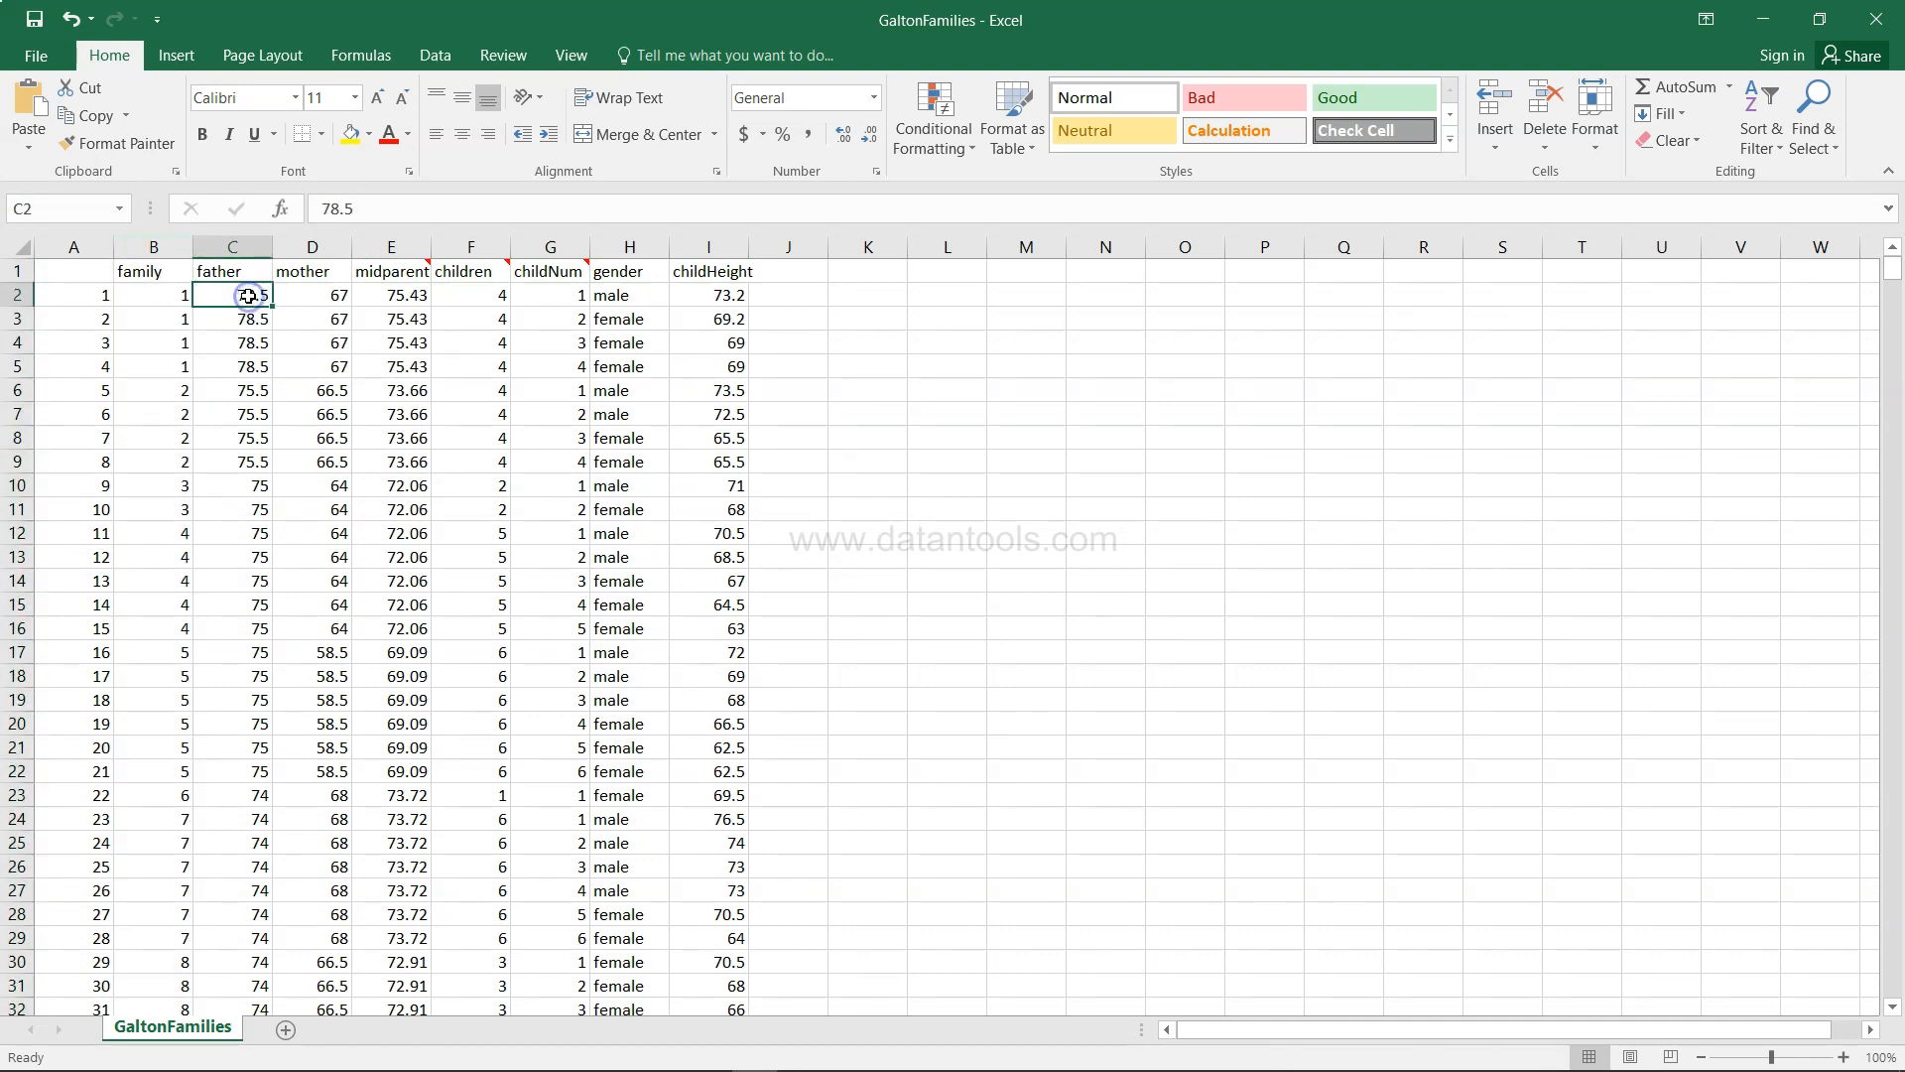
pyautogui.click(230, 246)
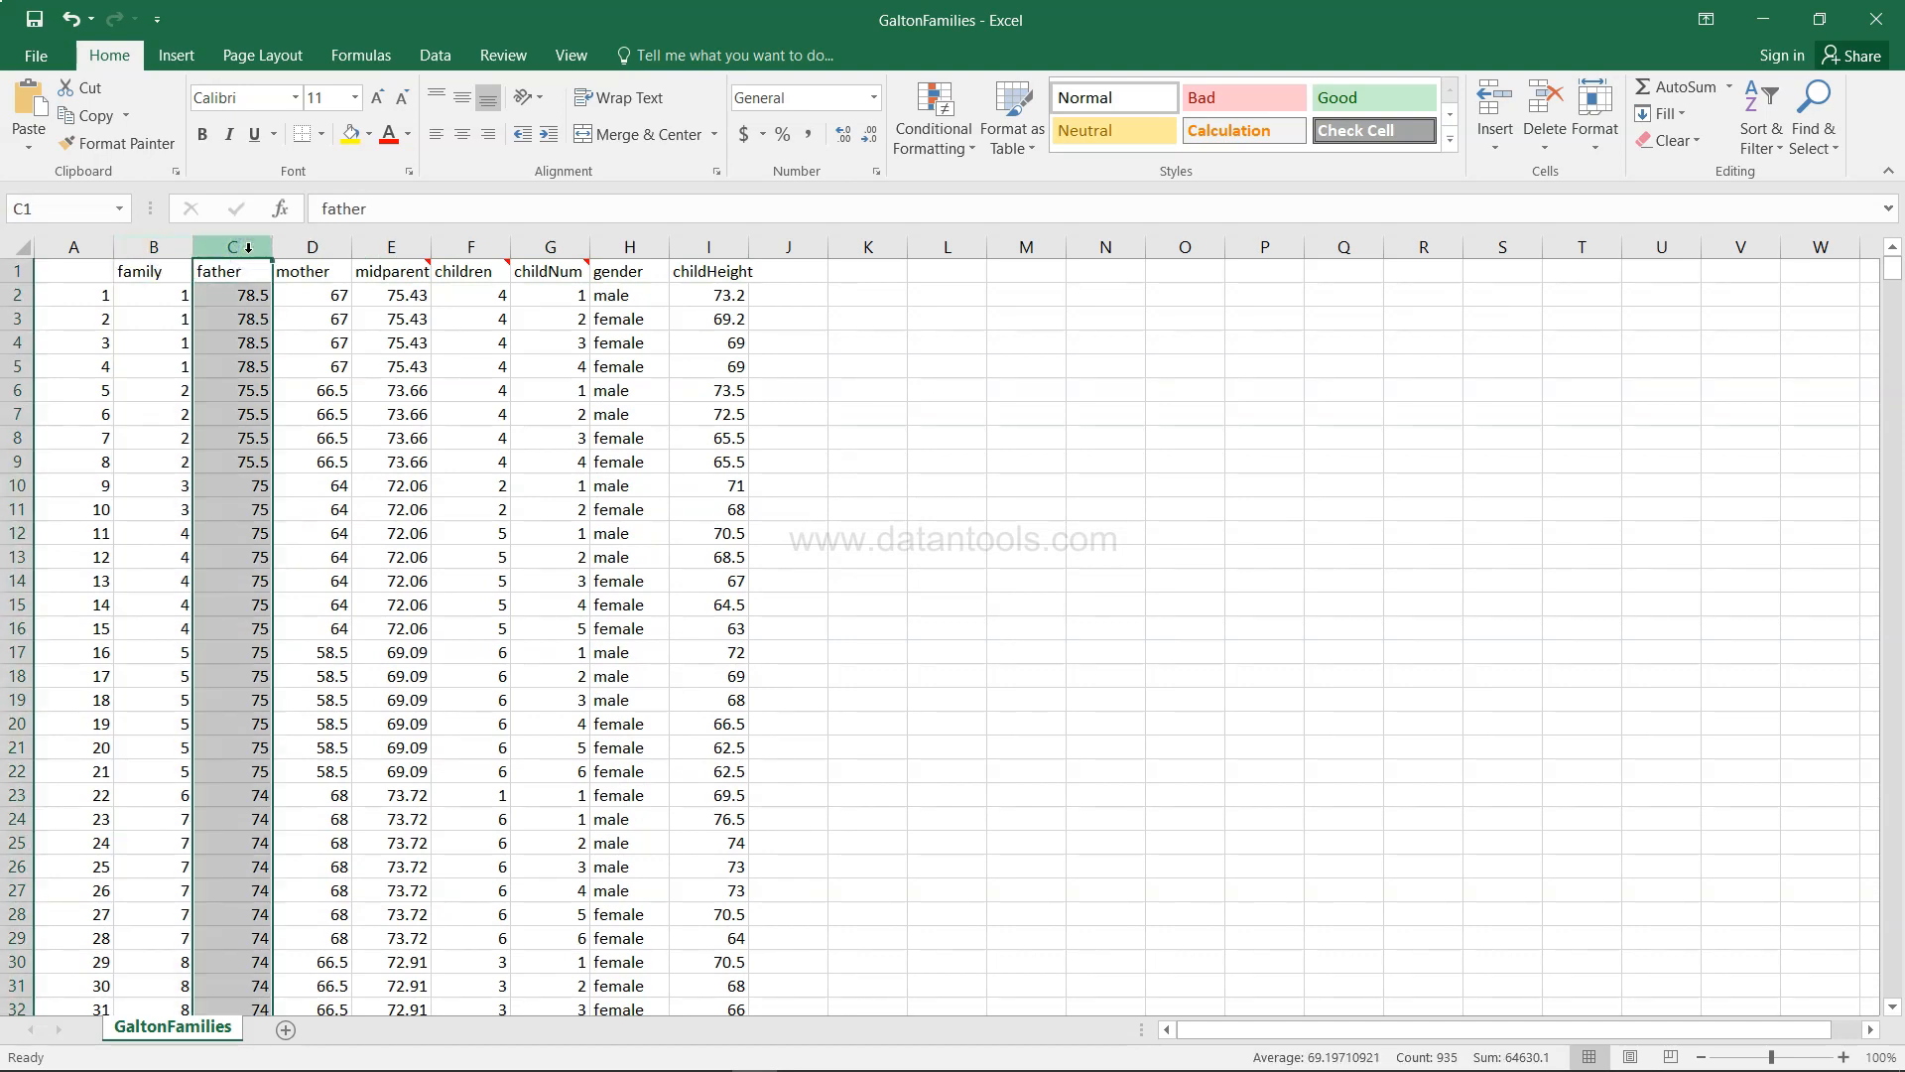
pyautogui.click(311, 246)
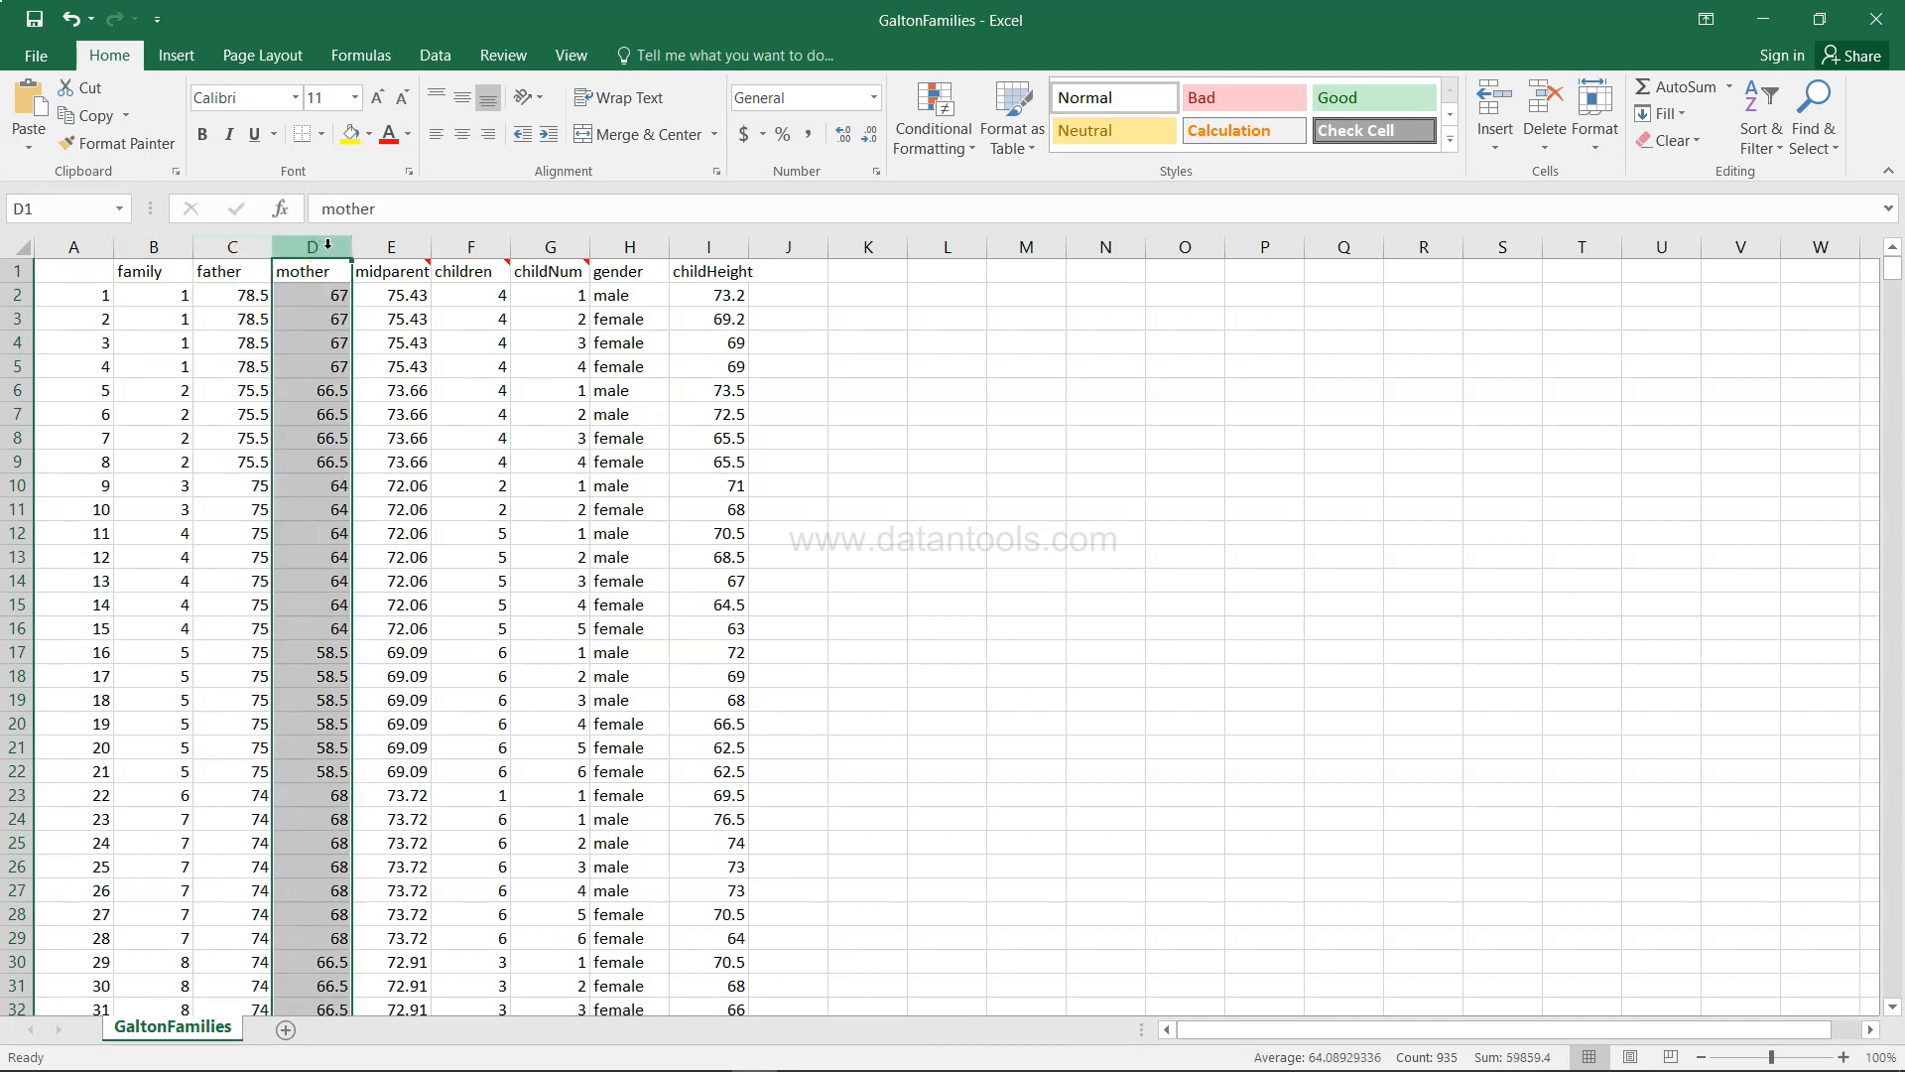
pyautogui.click(391, 246)
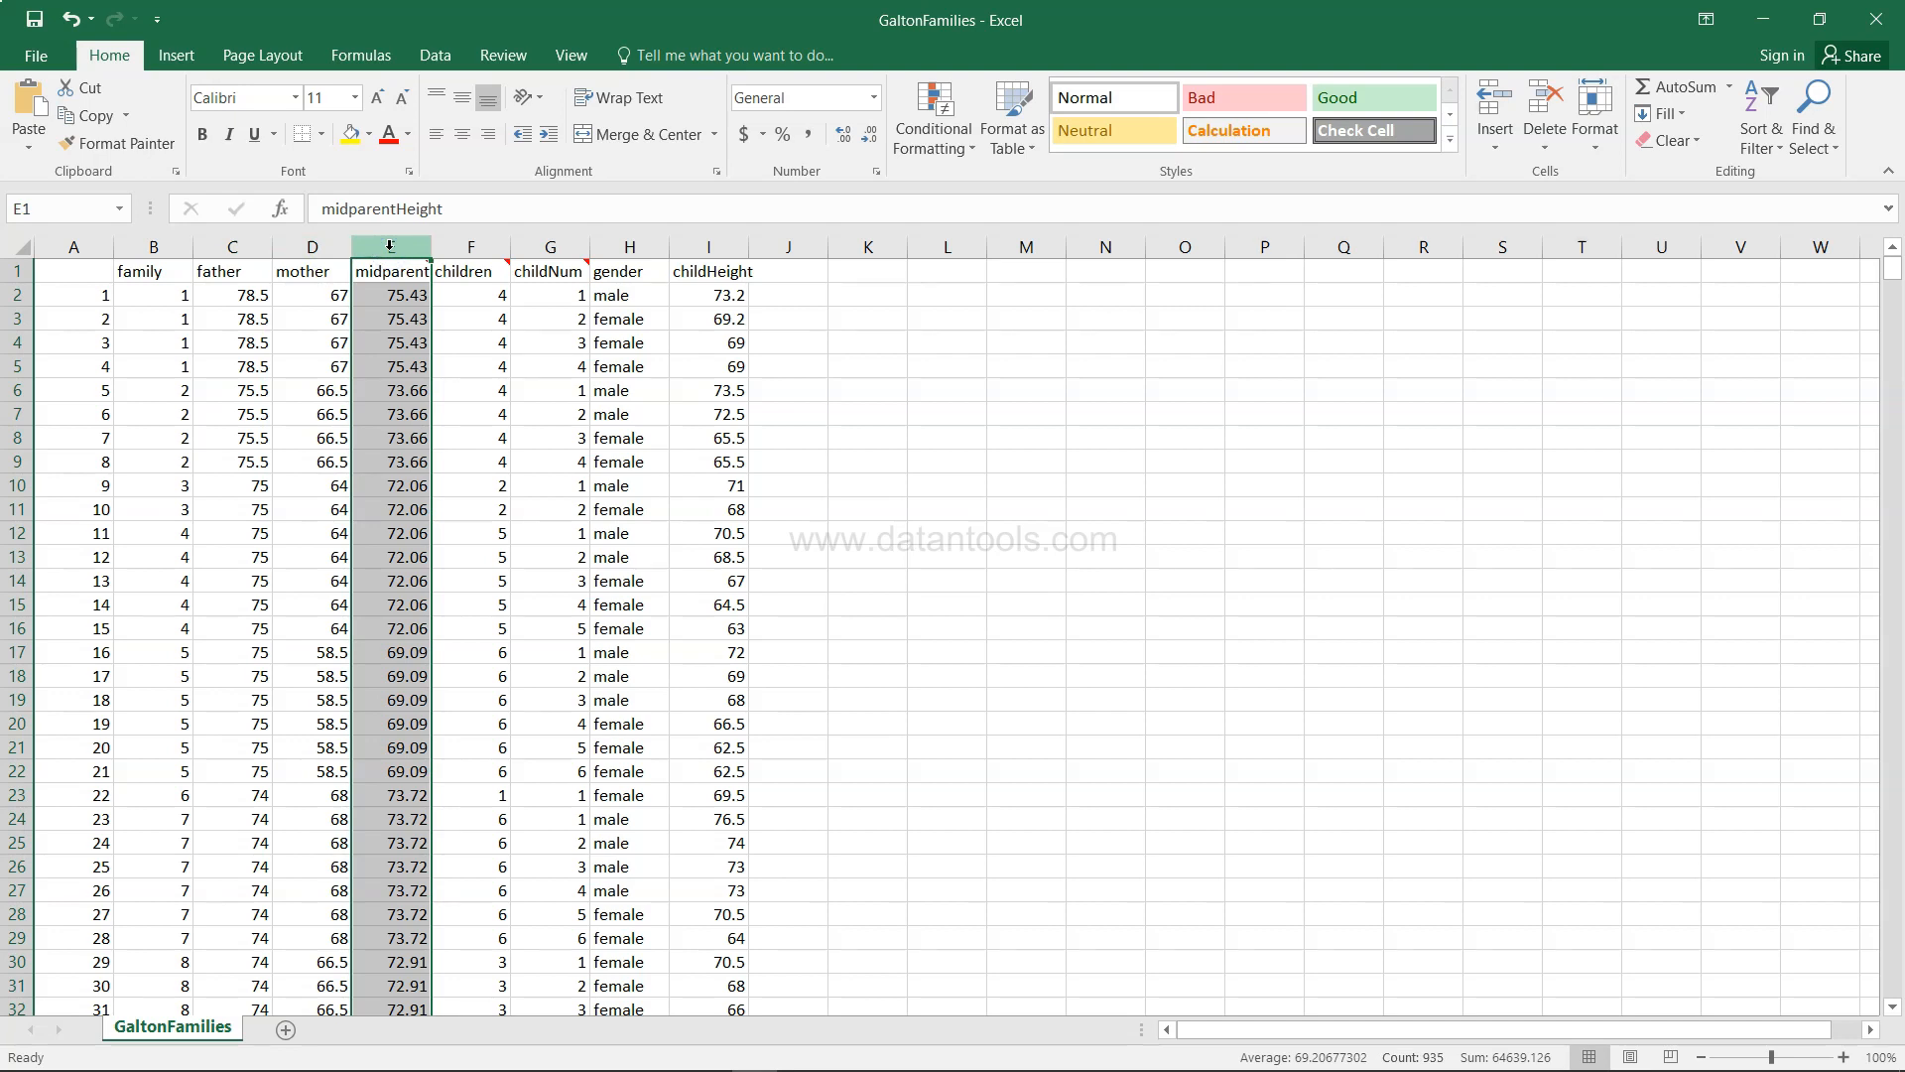
pyautogui.moveTo(391, 272)
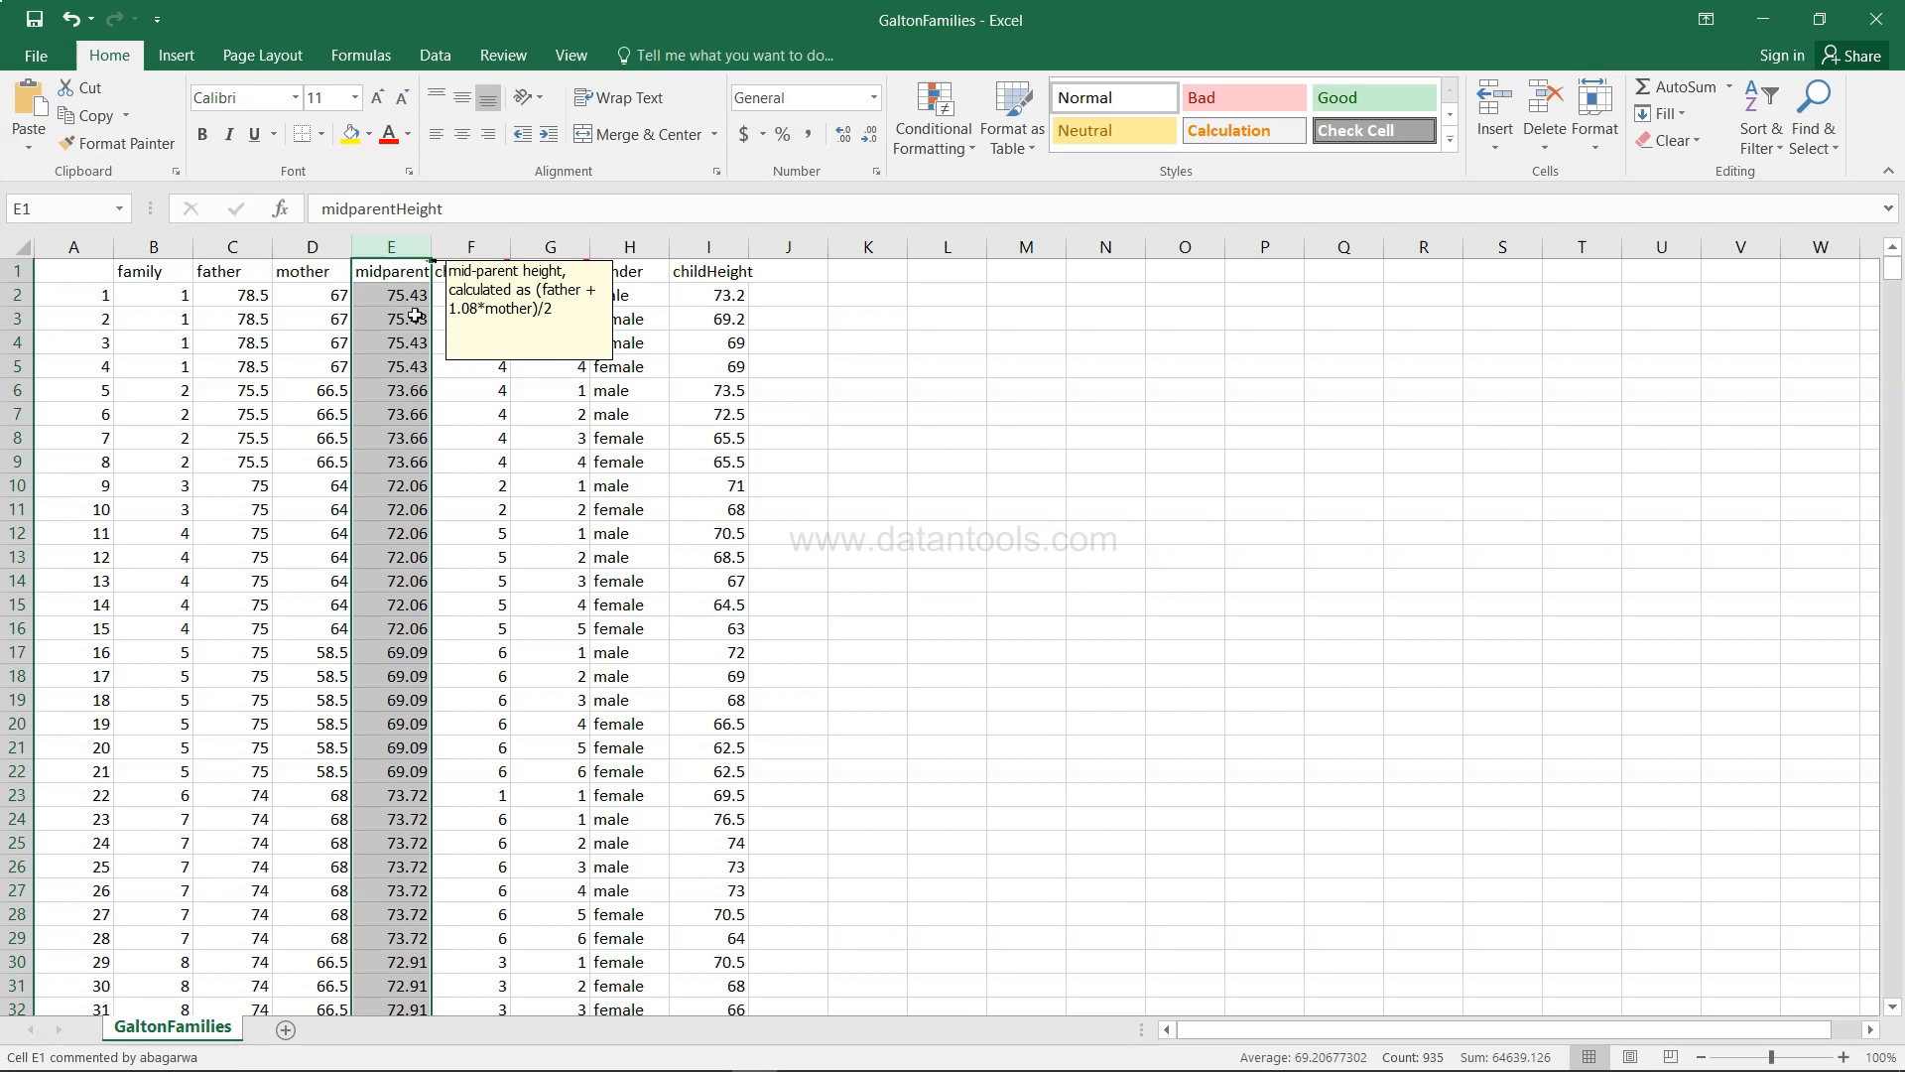
pyautogui.moveTo(496, 368)
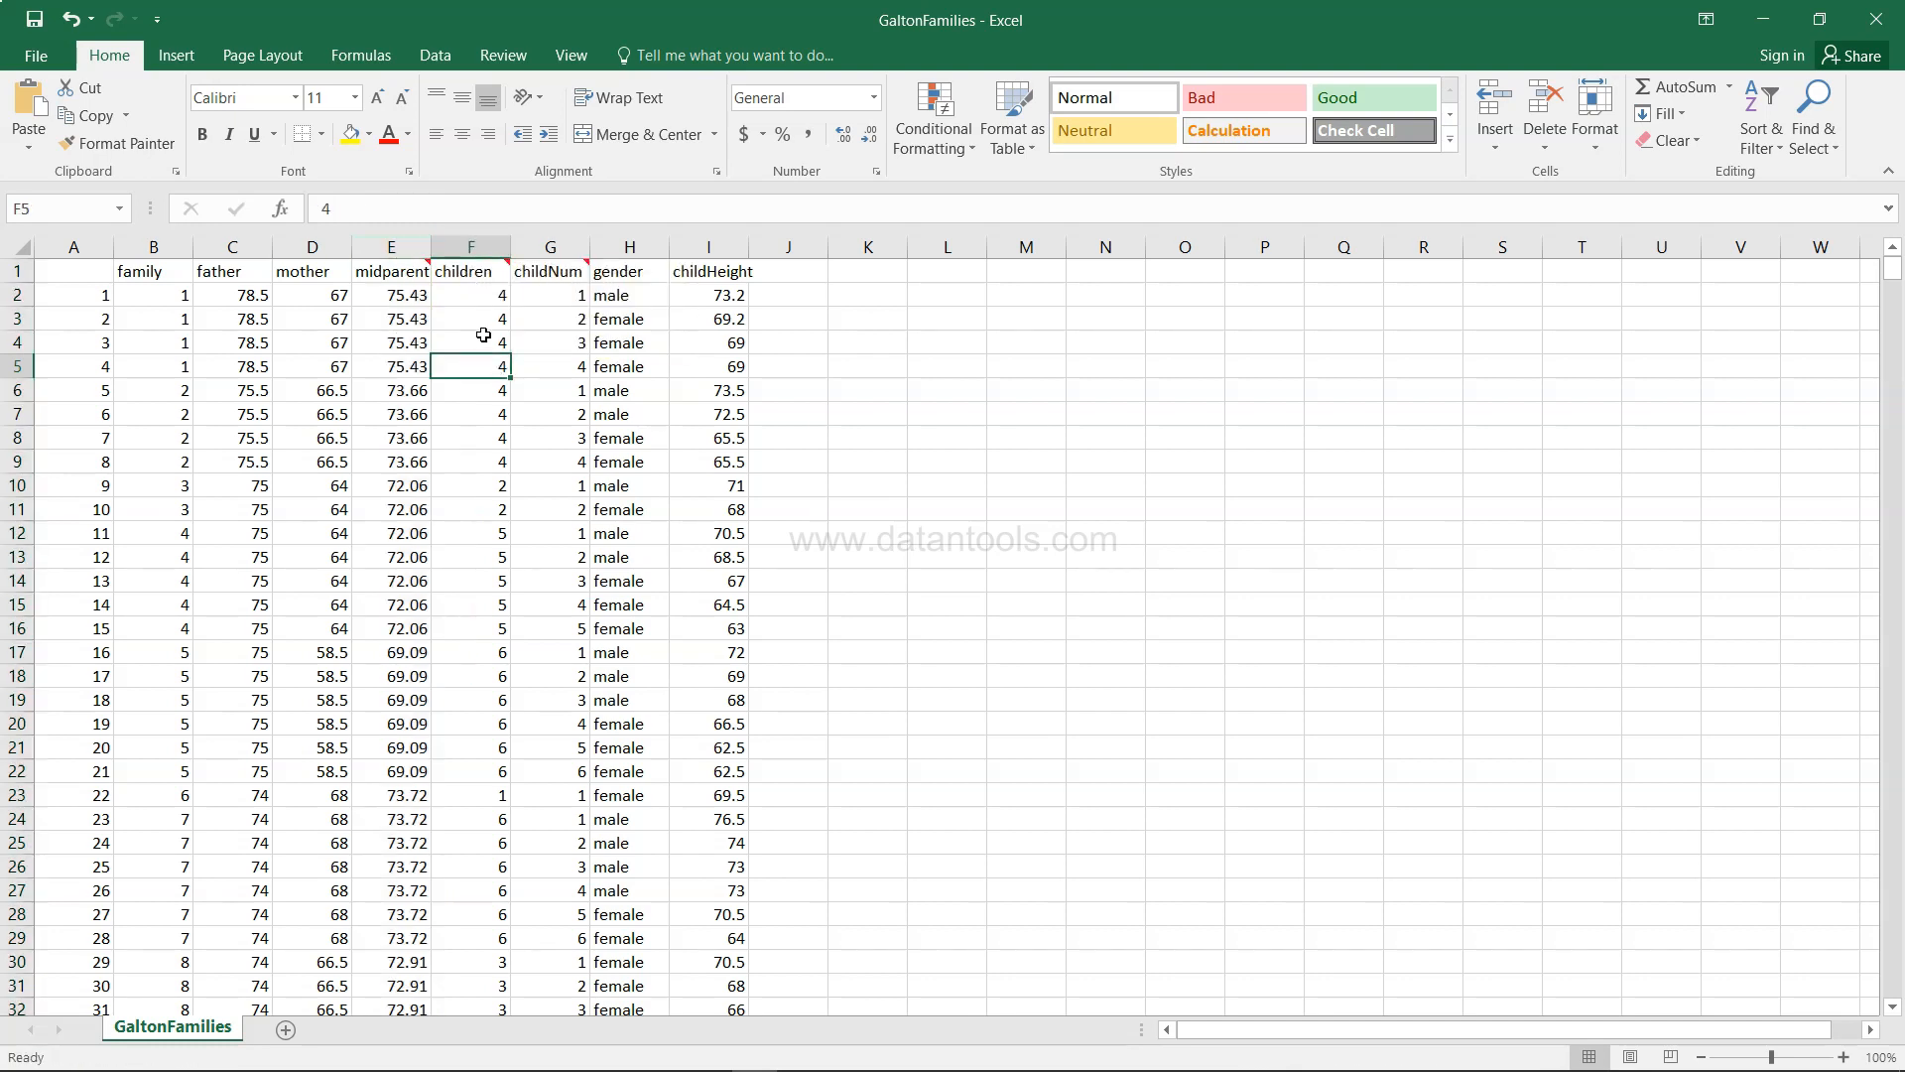
pyautogui.moveTo(473, 271)
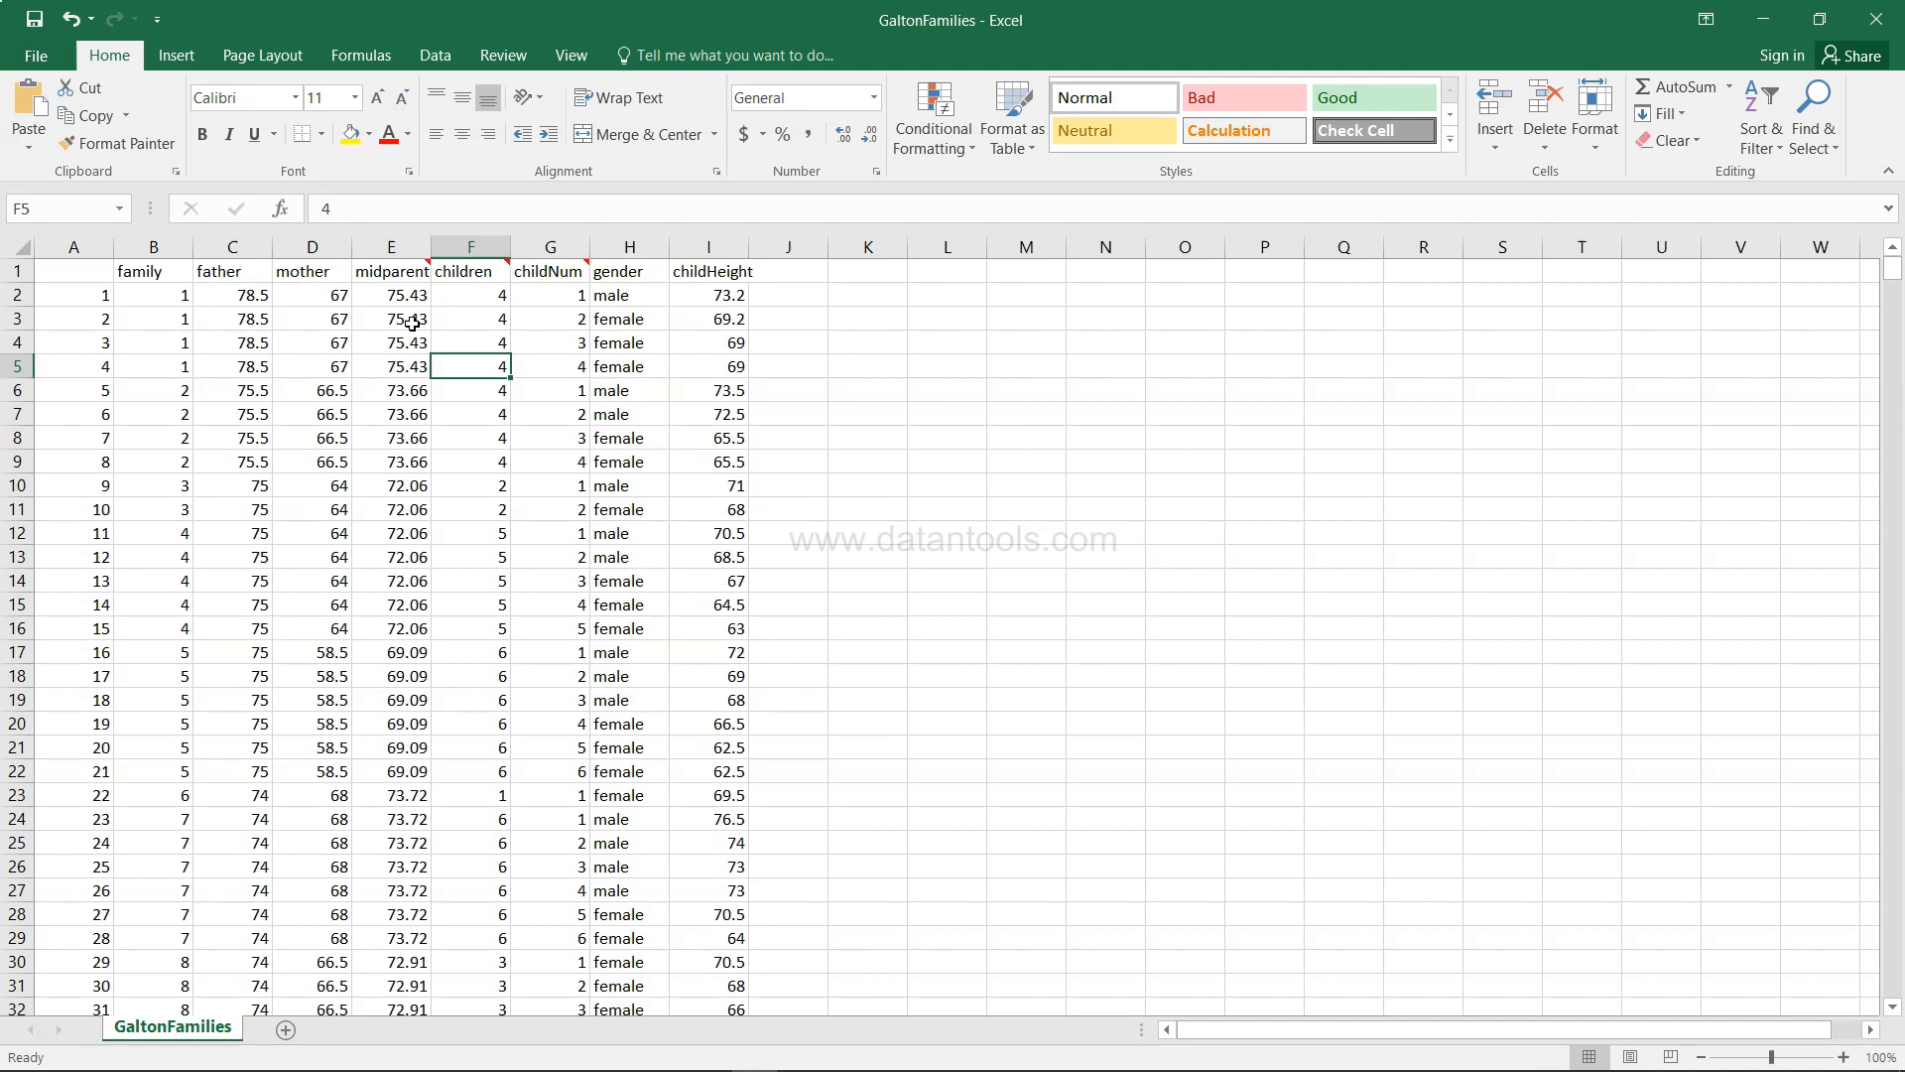
pyautogui.moveTo(178, 320)
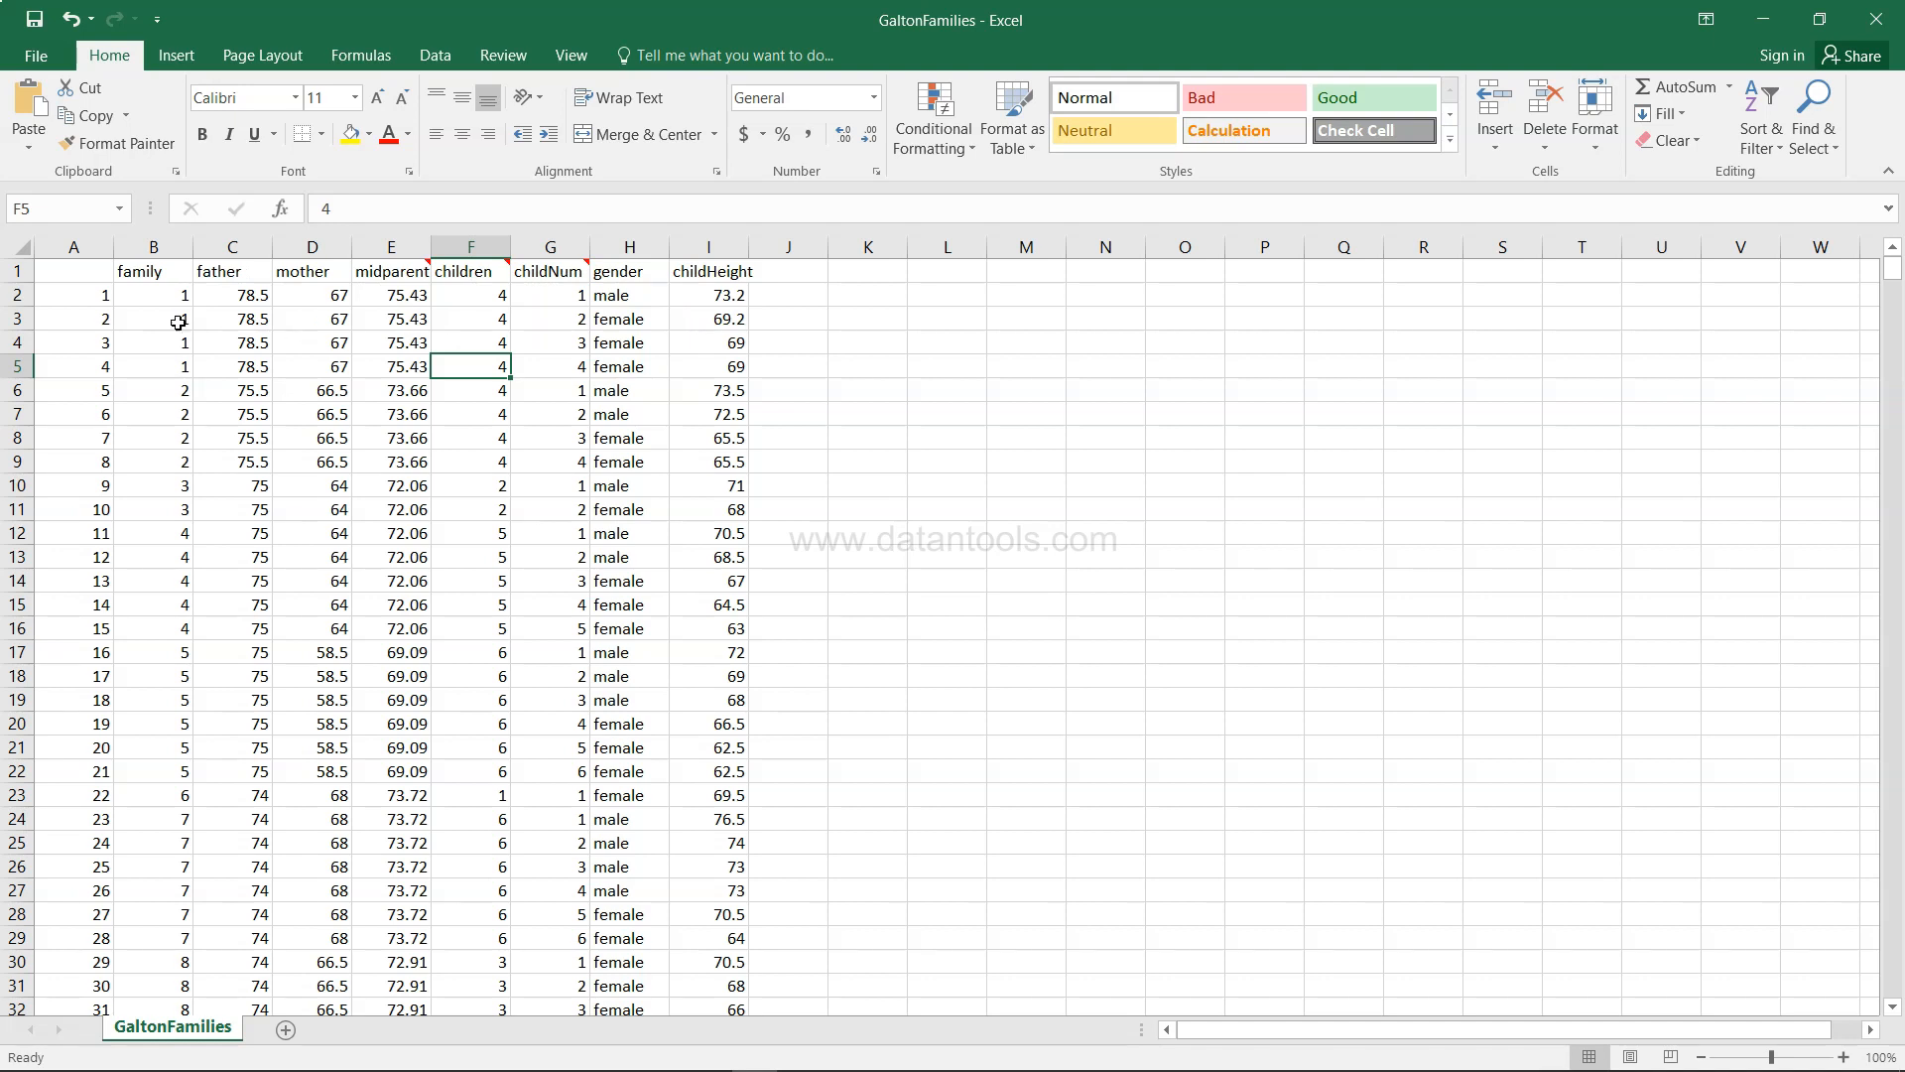
pyautogui.click(18, 293)
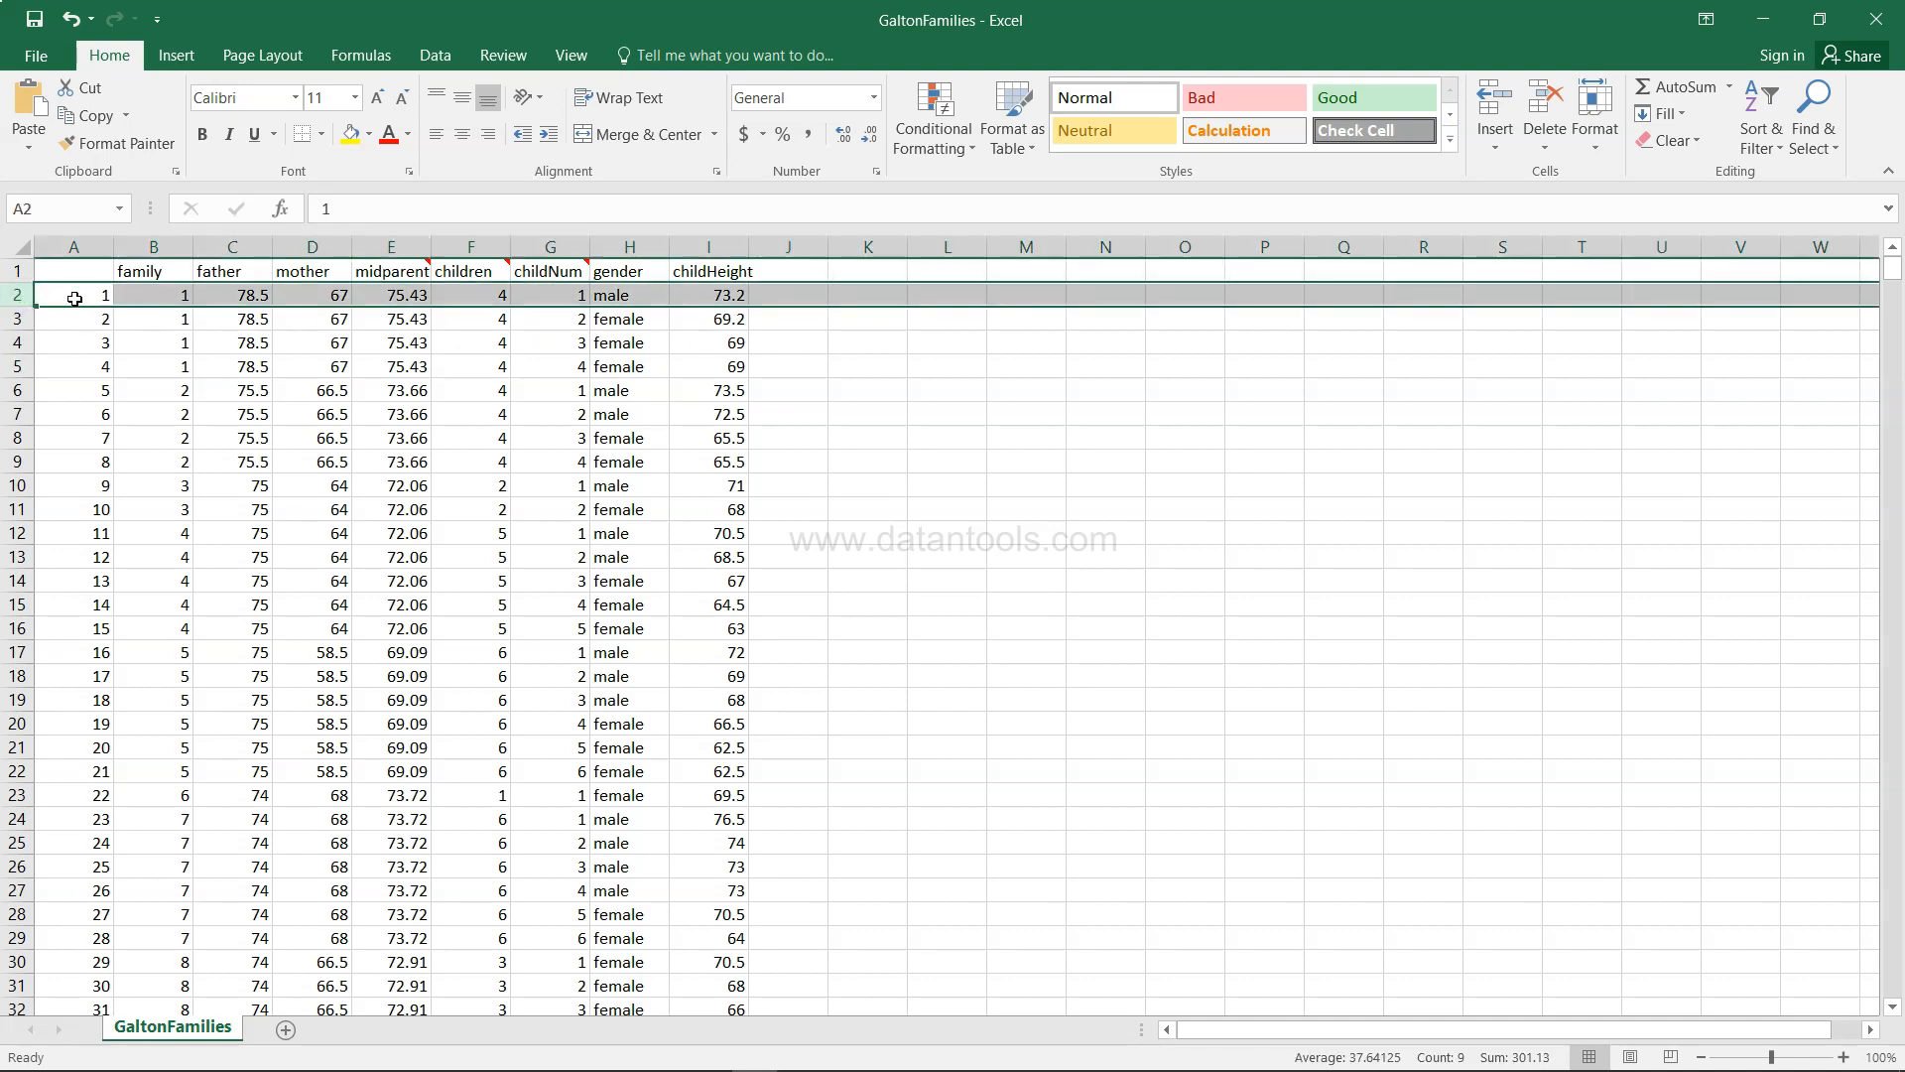
pyautogui.click(550, 296)
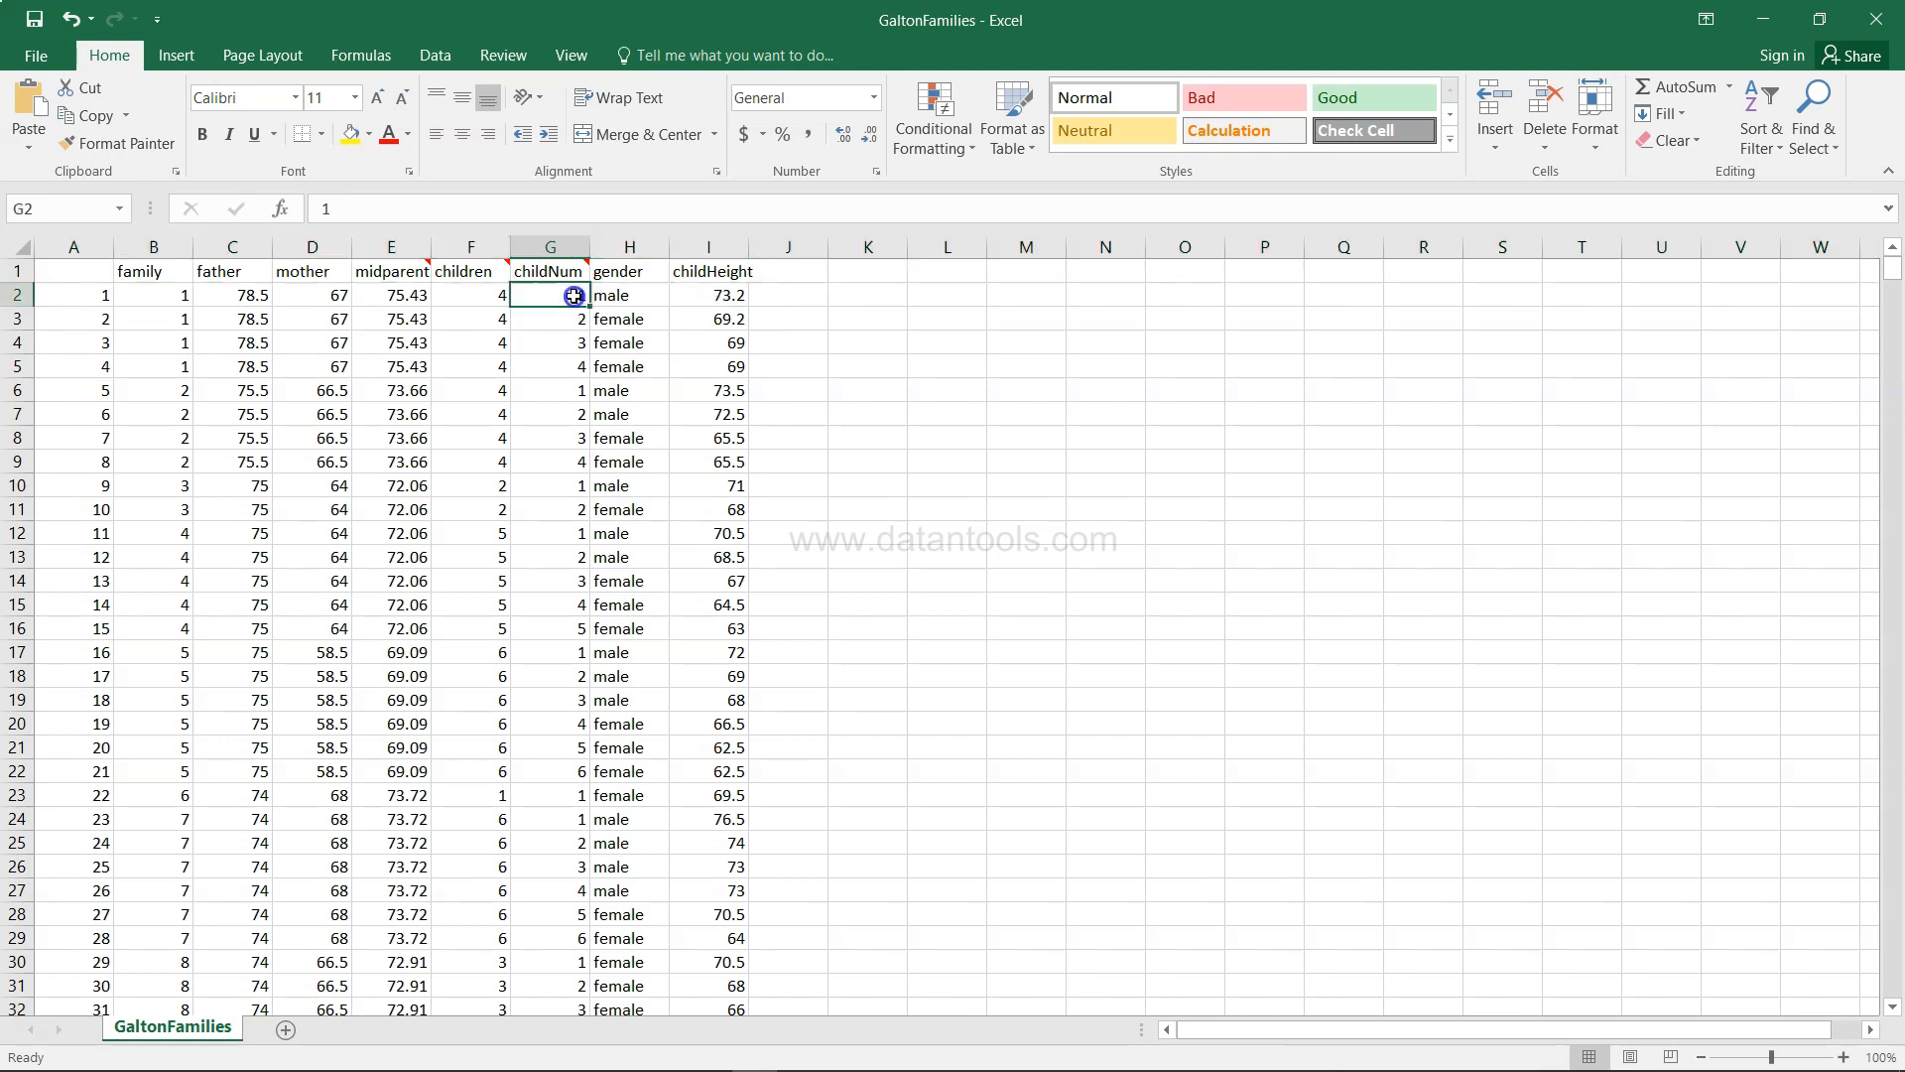
pyautogui.moveTo(502, 264)
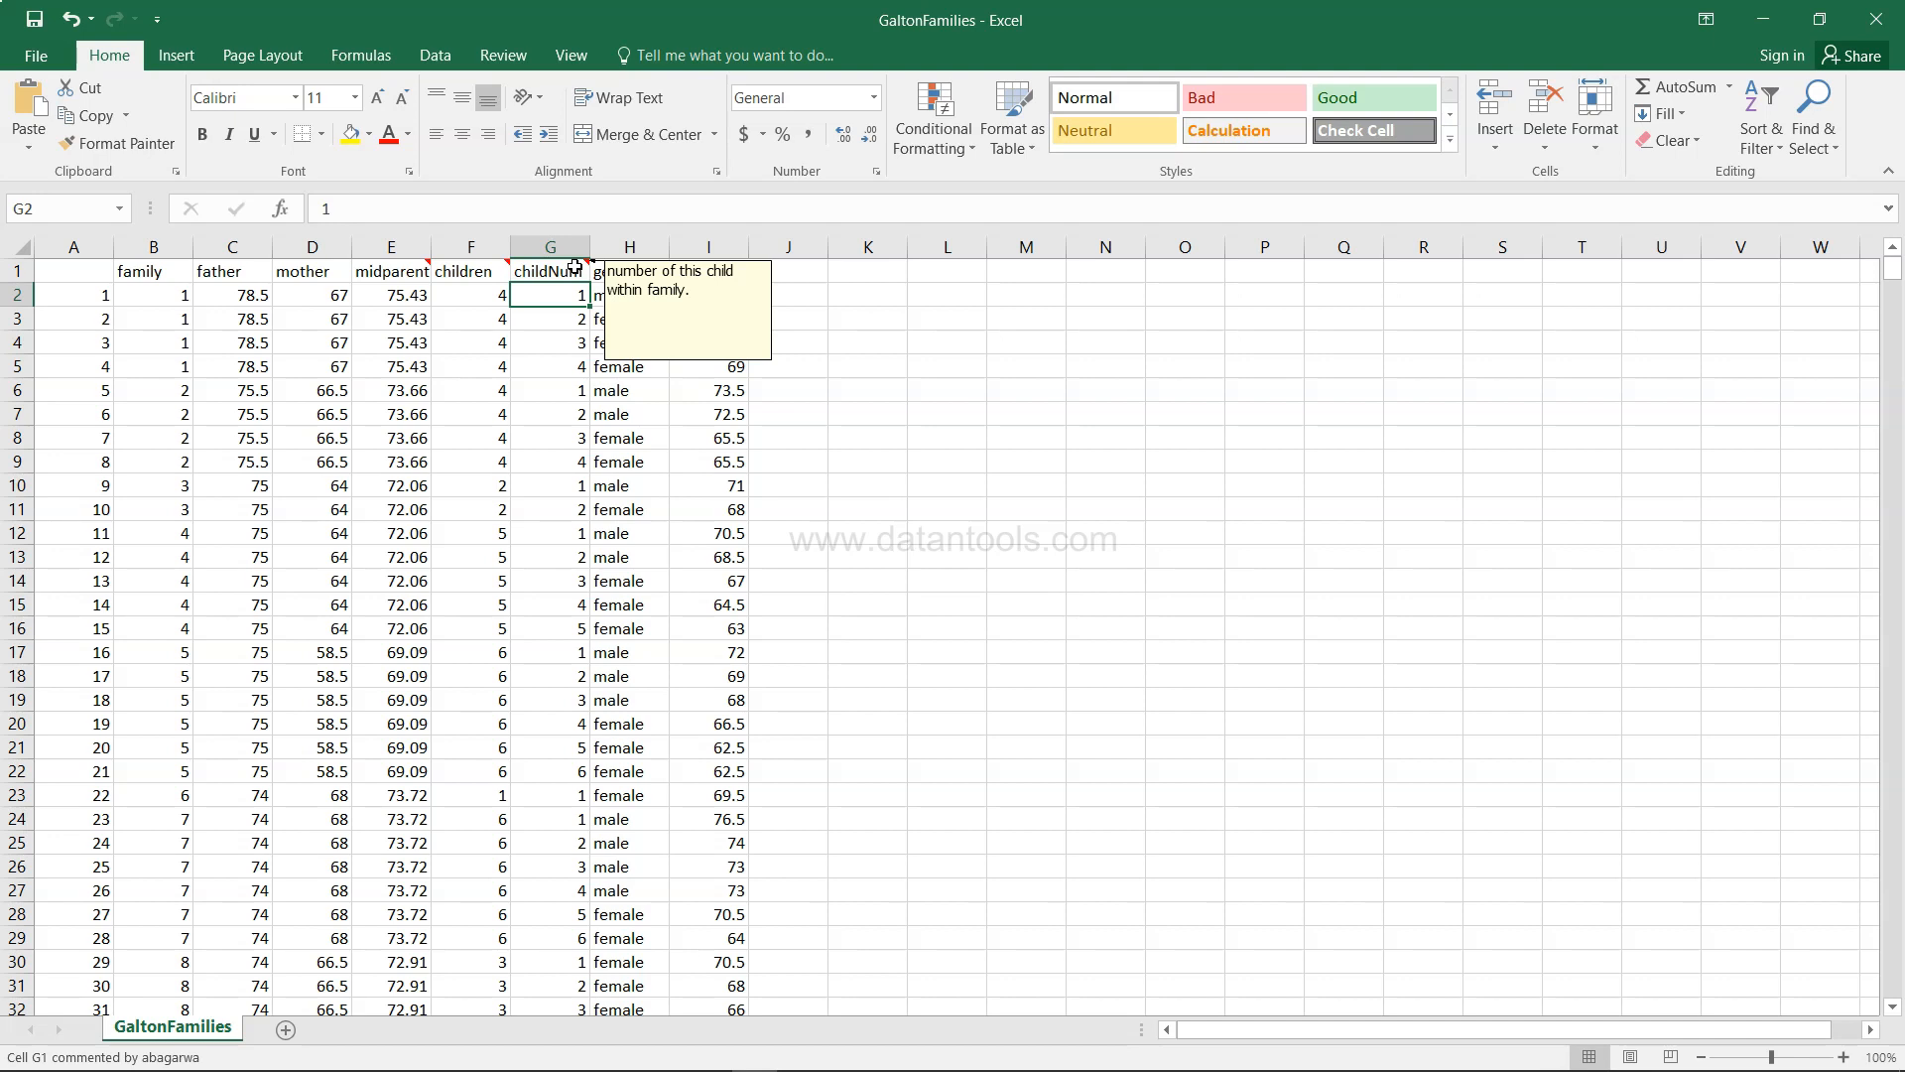
pyautogui.click(550, 270)
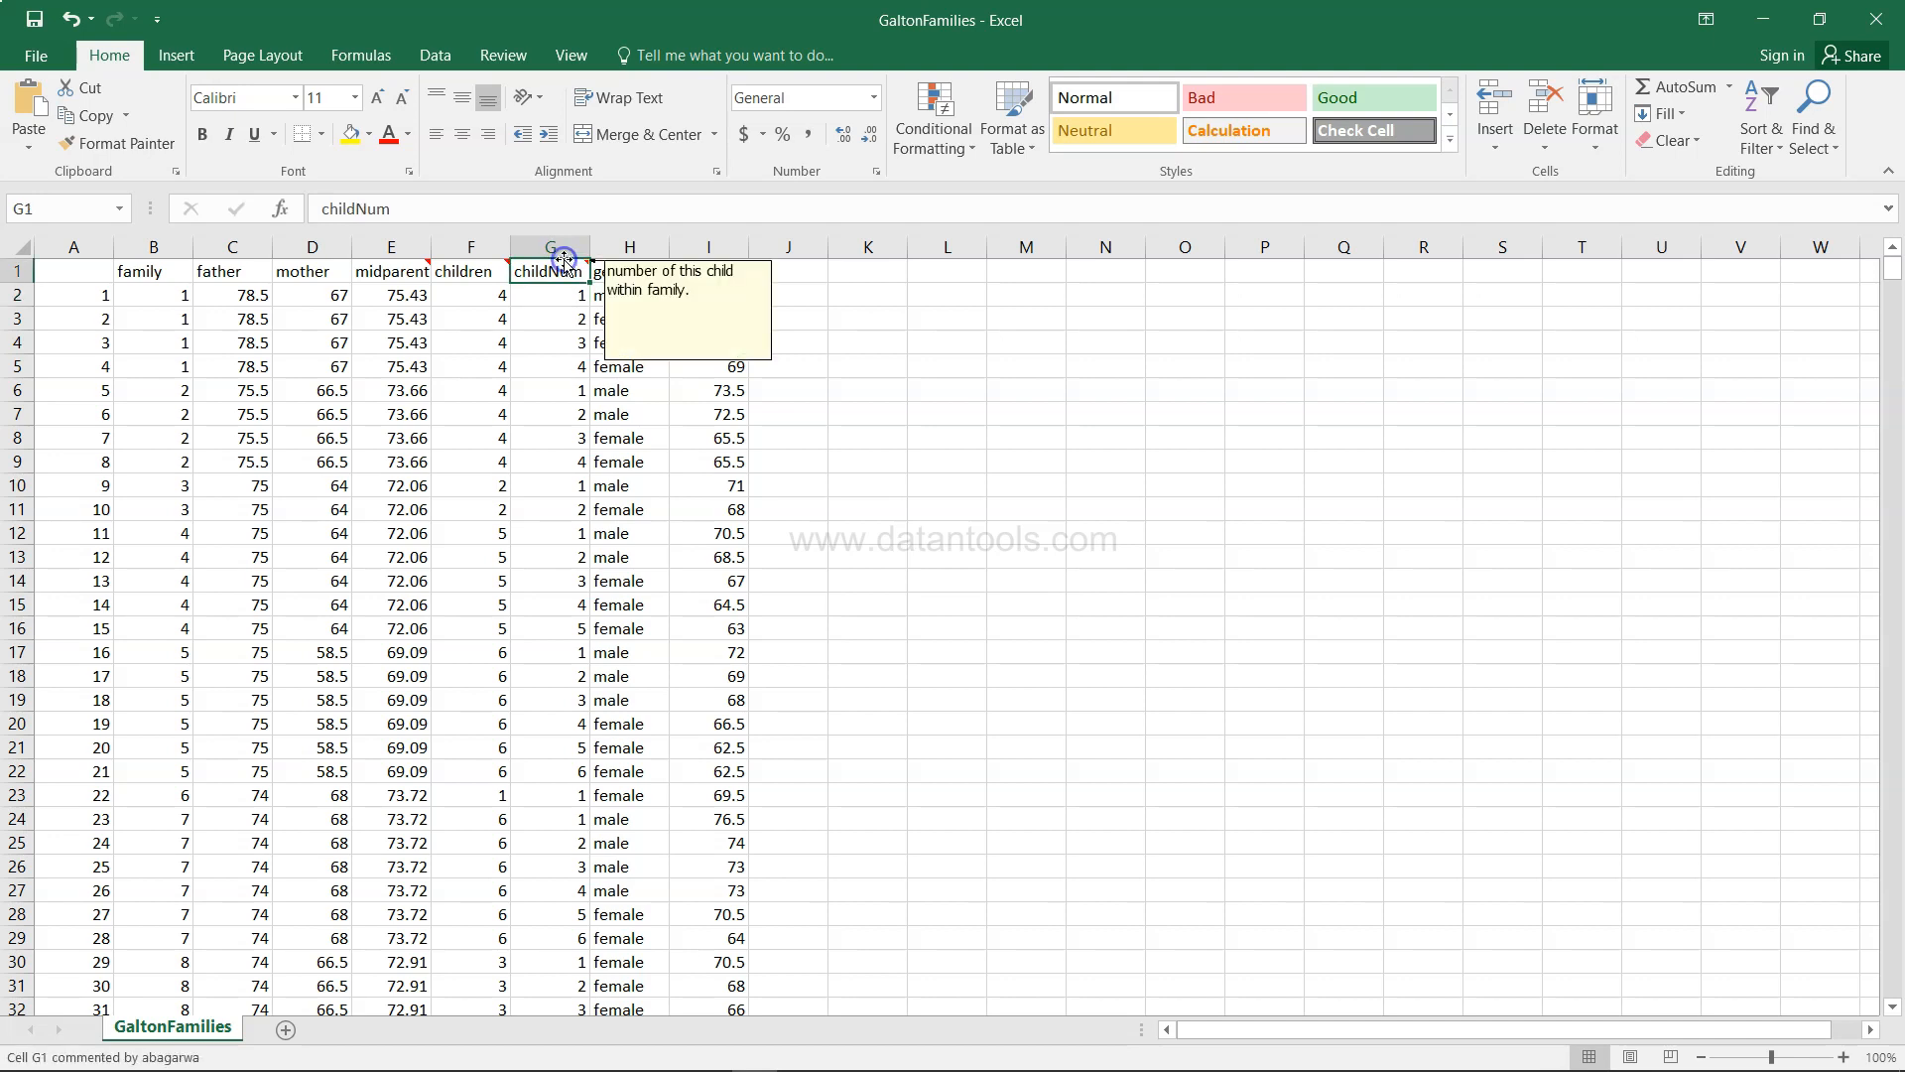
pyautogui.click(629, 247)
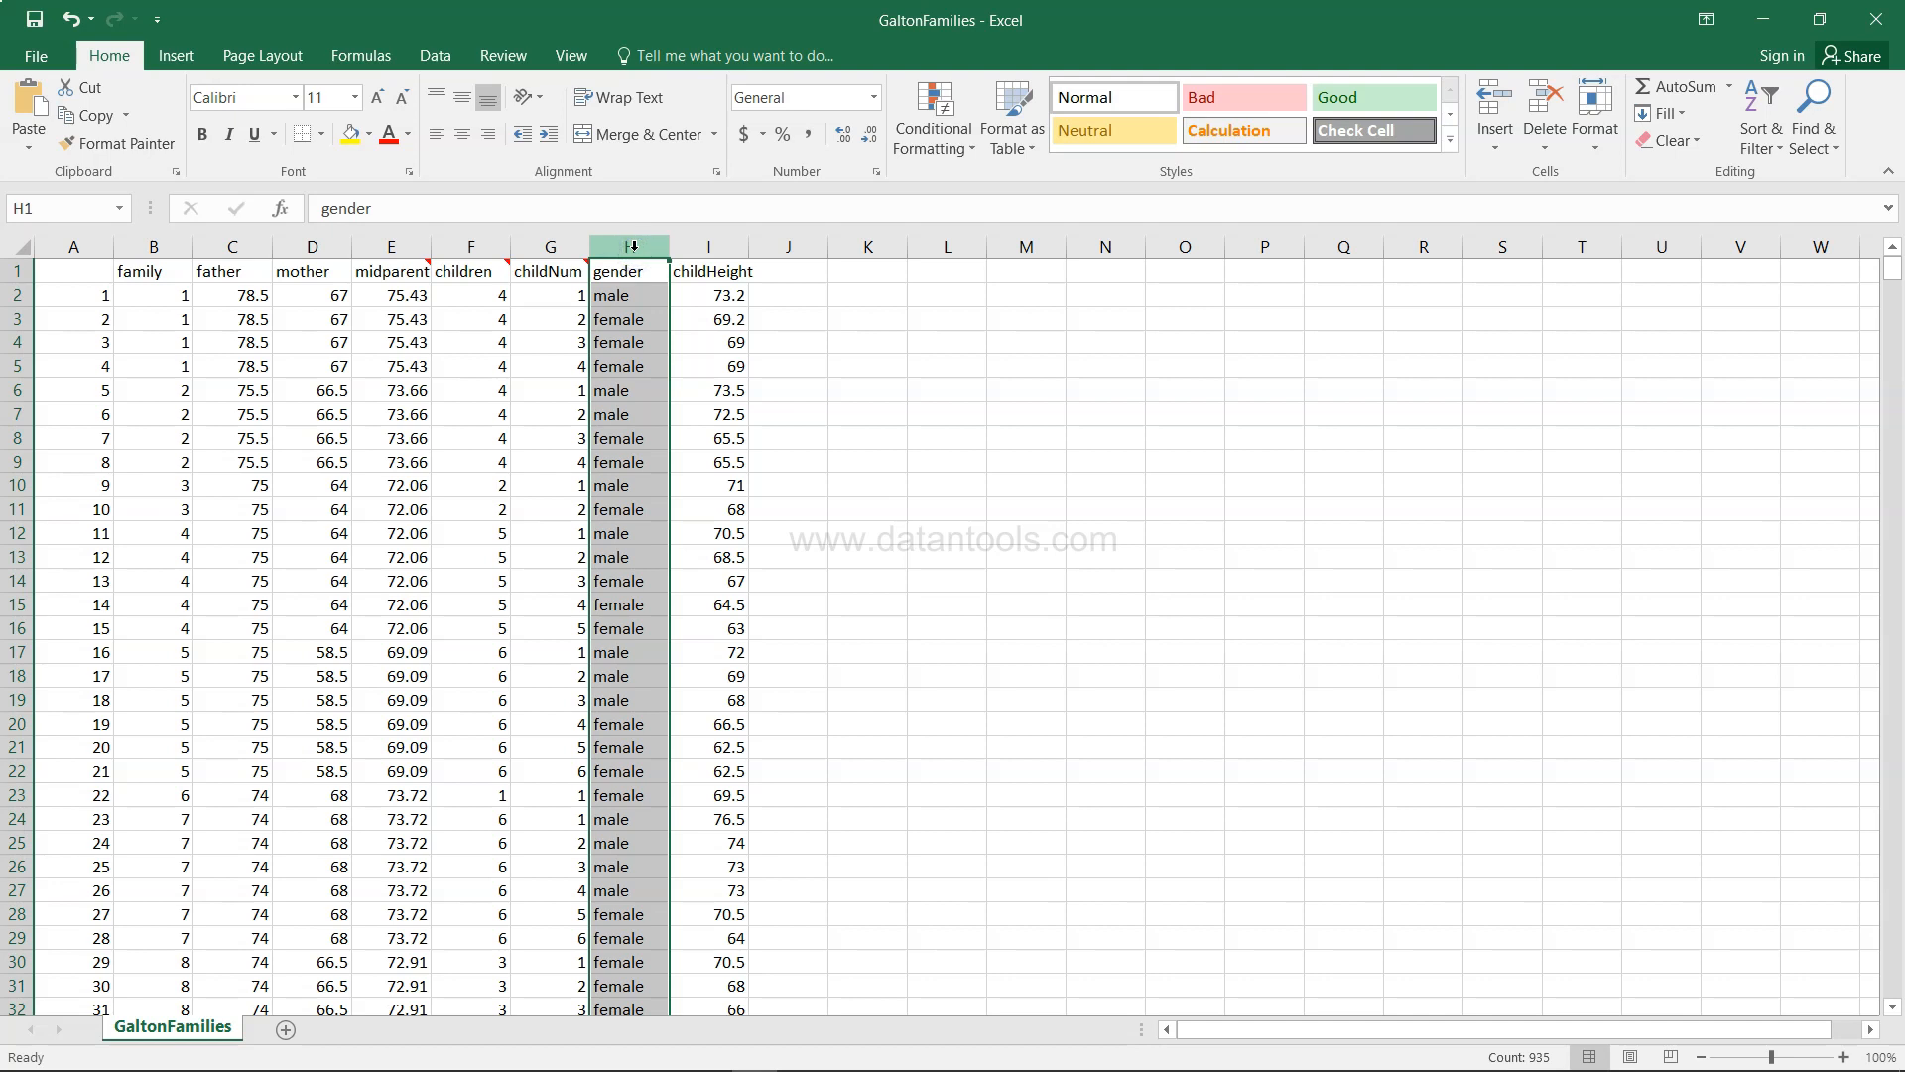
pyautogui.click(708, 246)
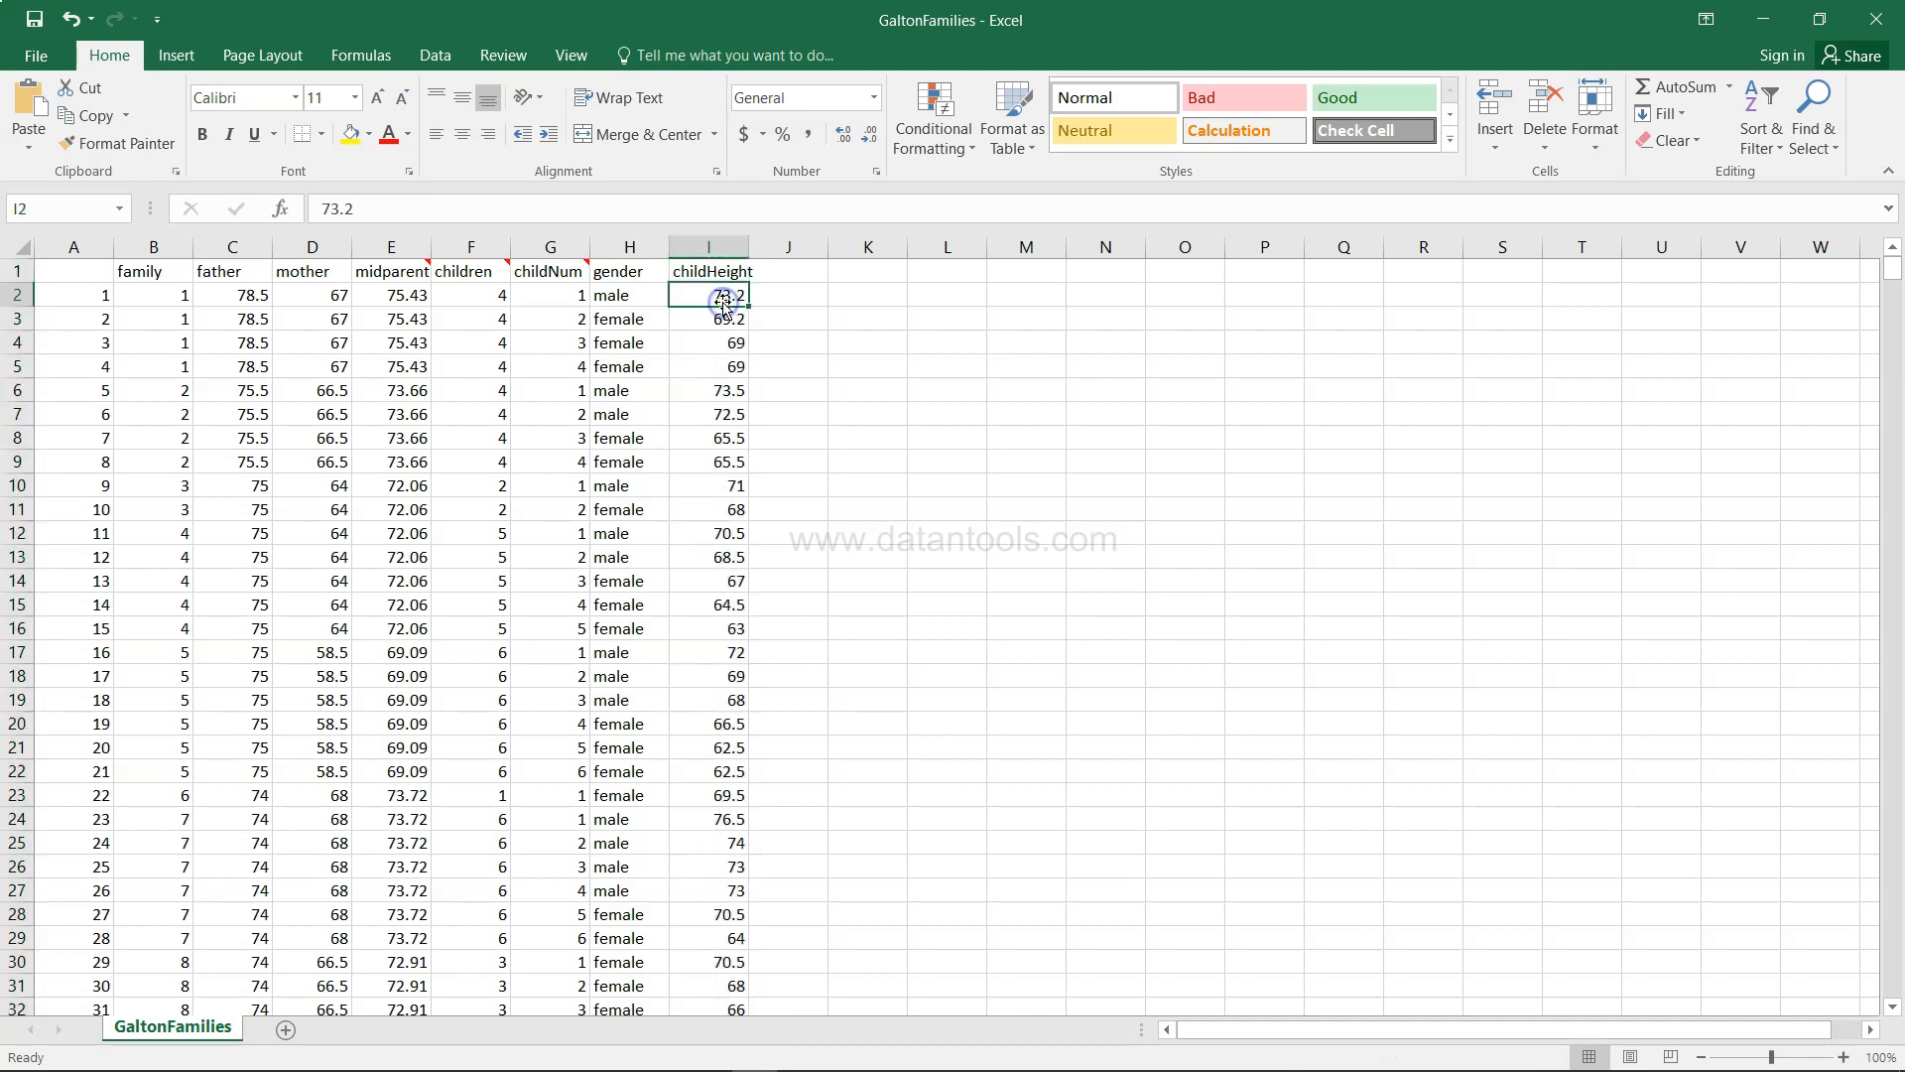
pyautogui.click(231, 248)
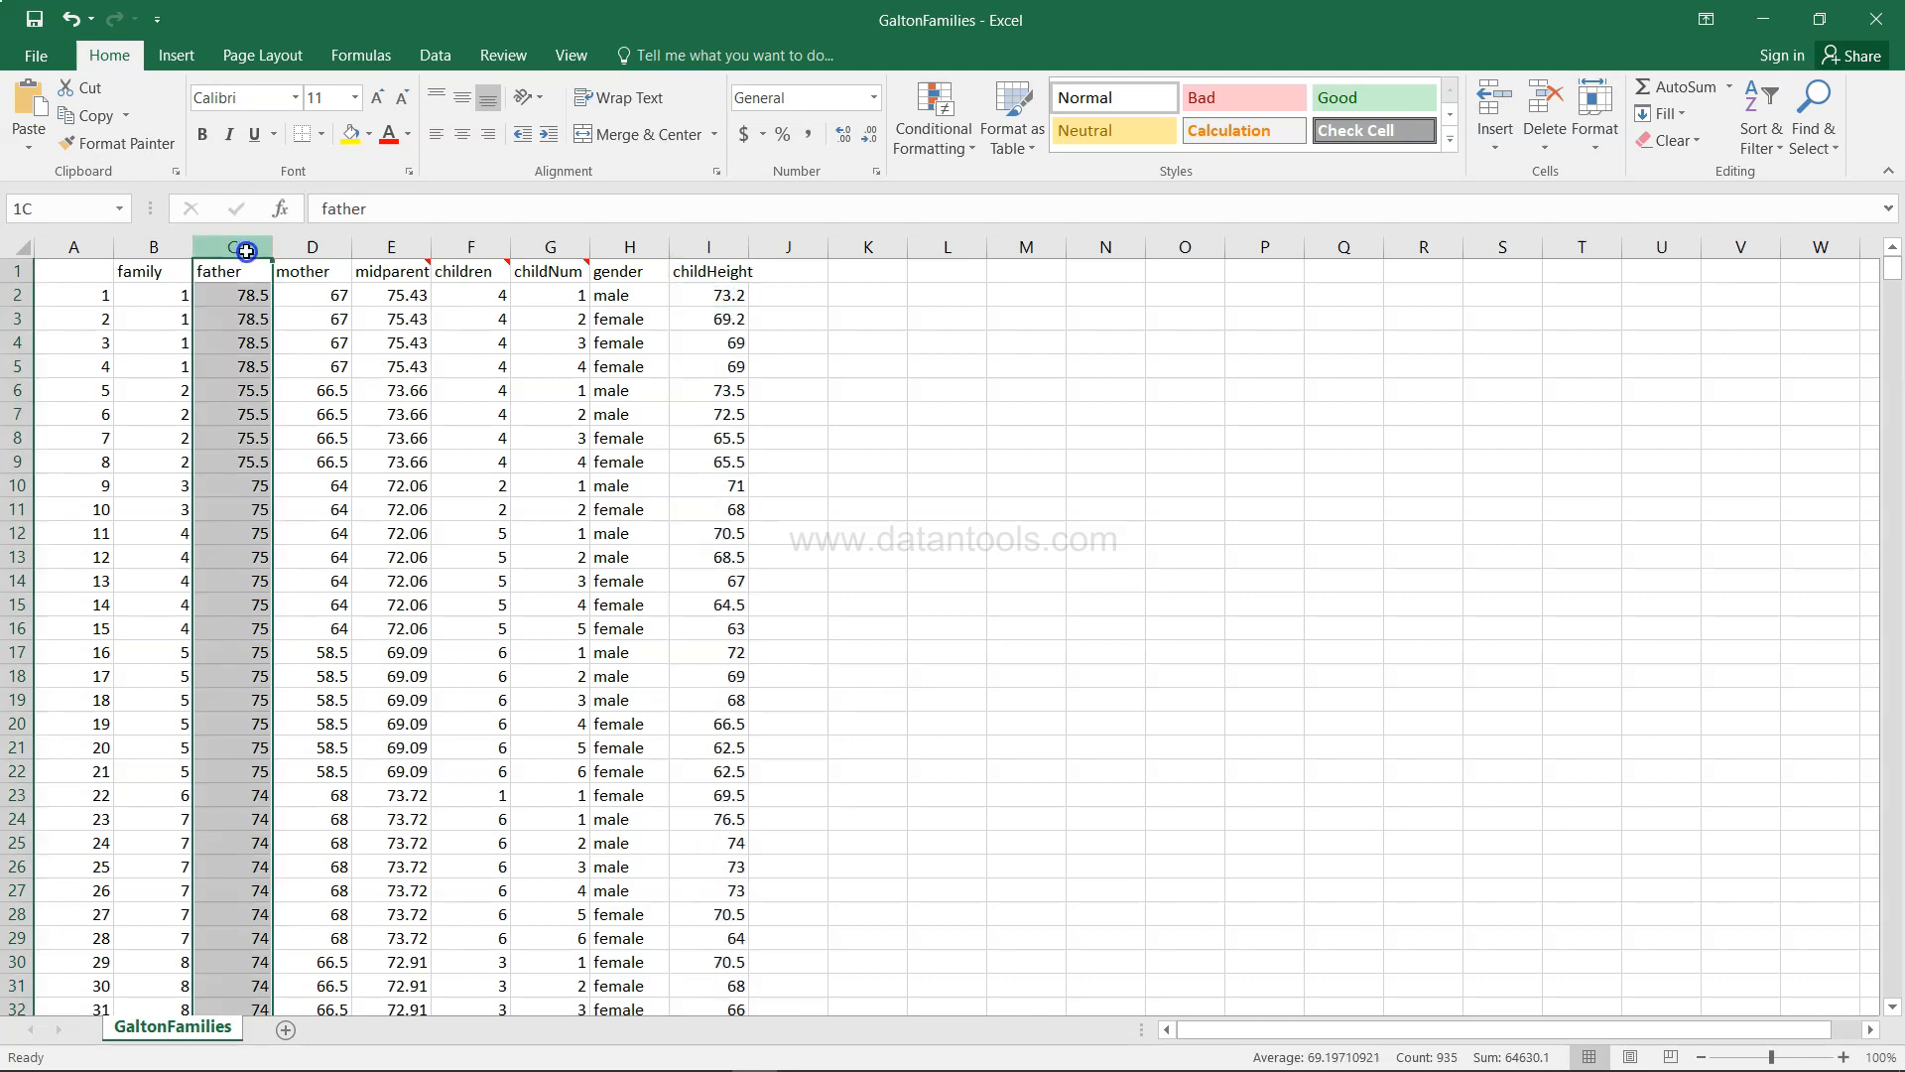
pyautogui.click(312, 246)
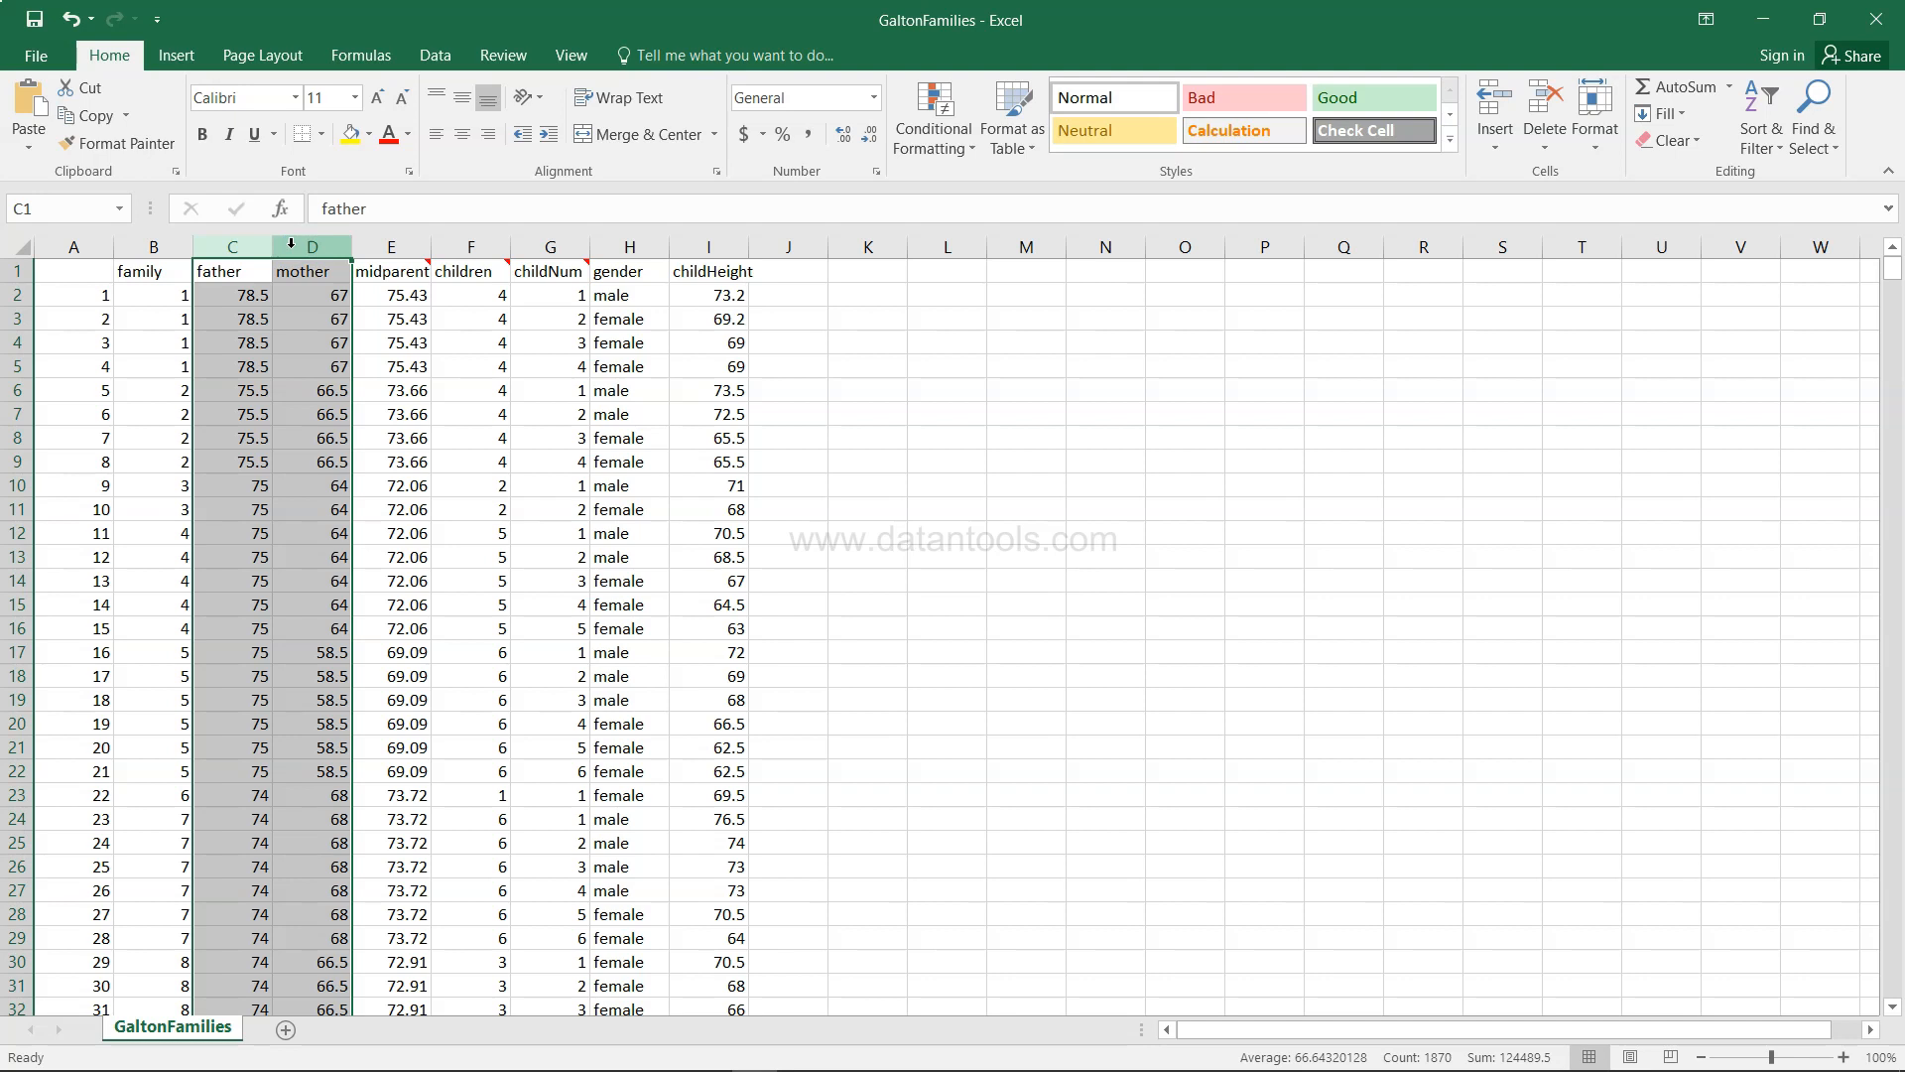
pyautogui.moveTo(296, 365)
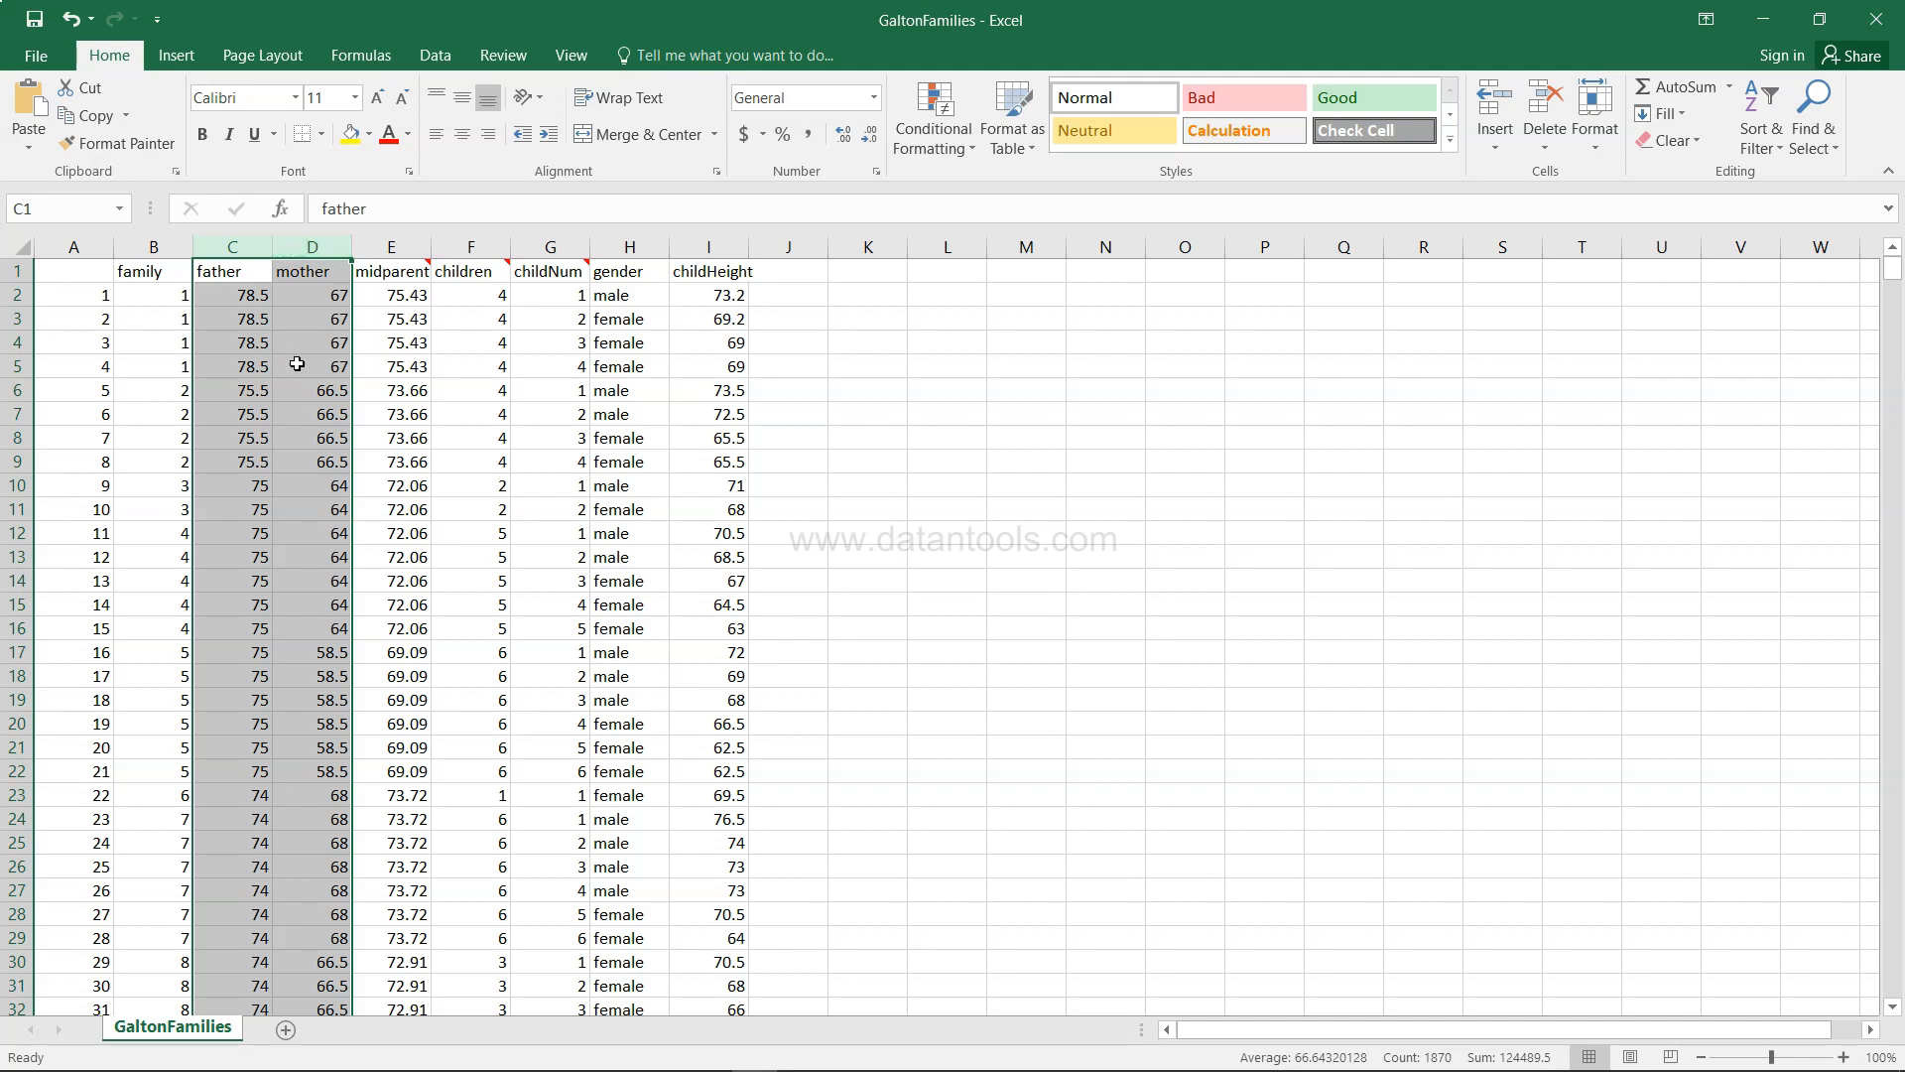